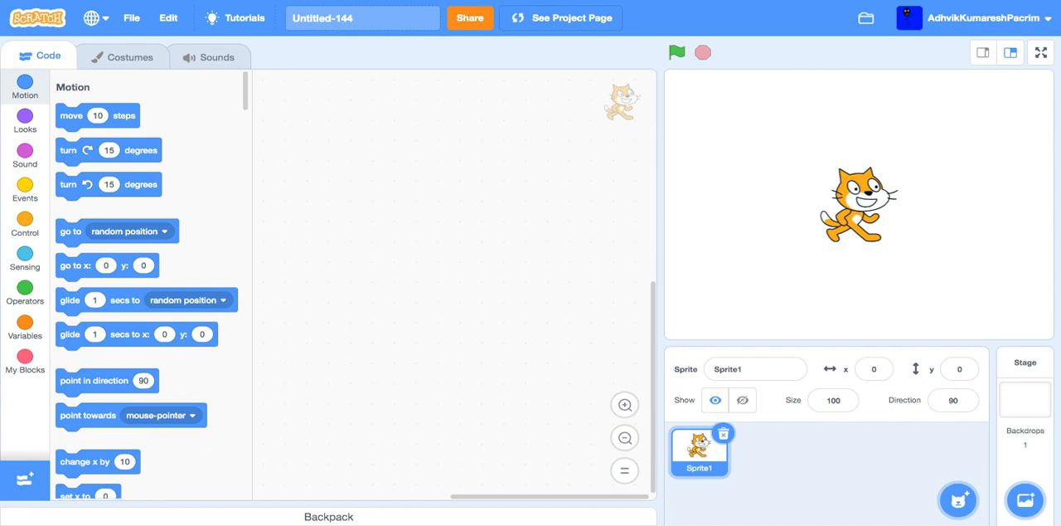
# Delete the default cat sprite and begin painting a new blank backdrop
pyautogui.click(1024, 361)
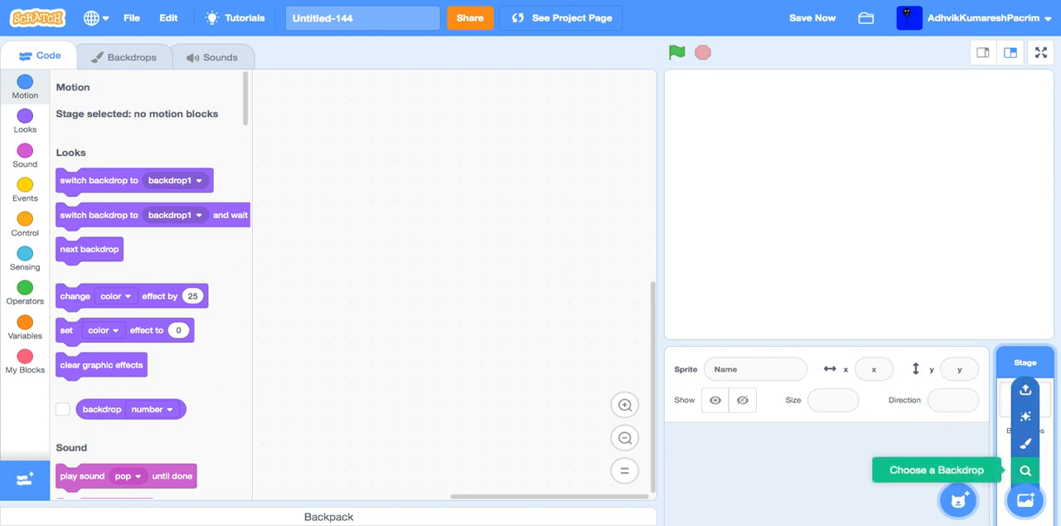
pyautogui.click(130, 57)
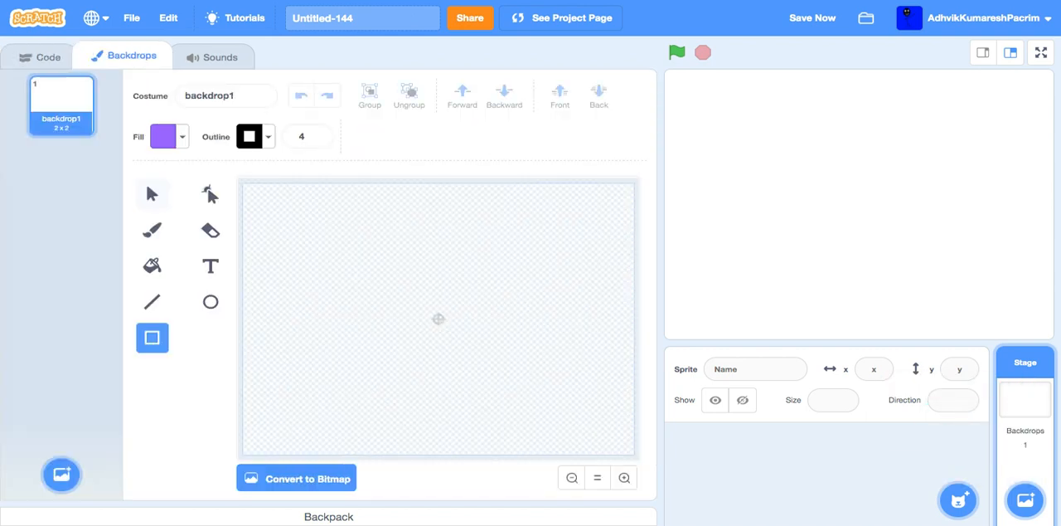
# Draw a bright green ground rectangle across the bottom of the backdrop
pyautogui.click(169, 137)
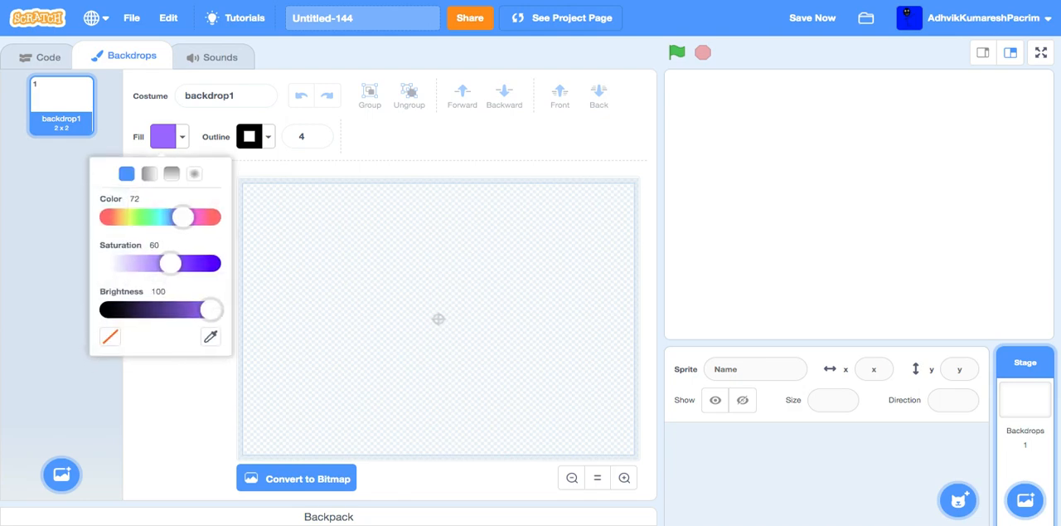
pyautogui.moveTo(183, 217); pyautogui.dragTo(145, 216)
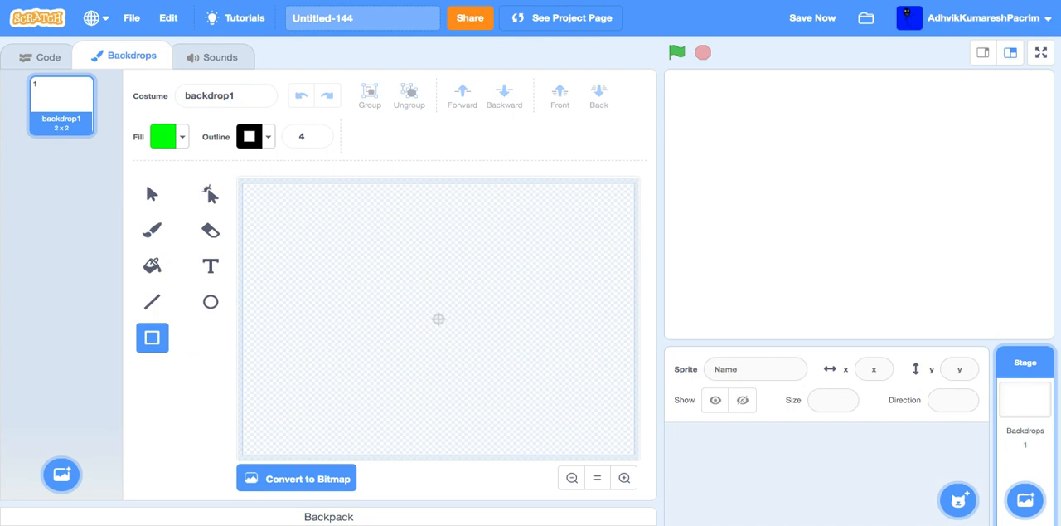
pyautogui.moveTo(240, 379); pyautogui.dragTo(638, 454)
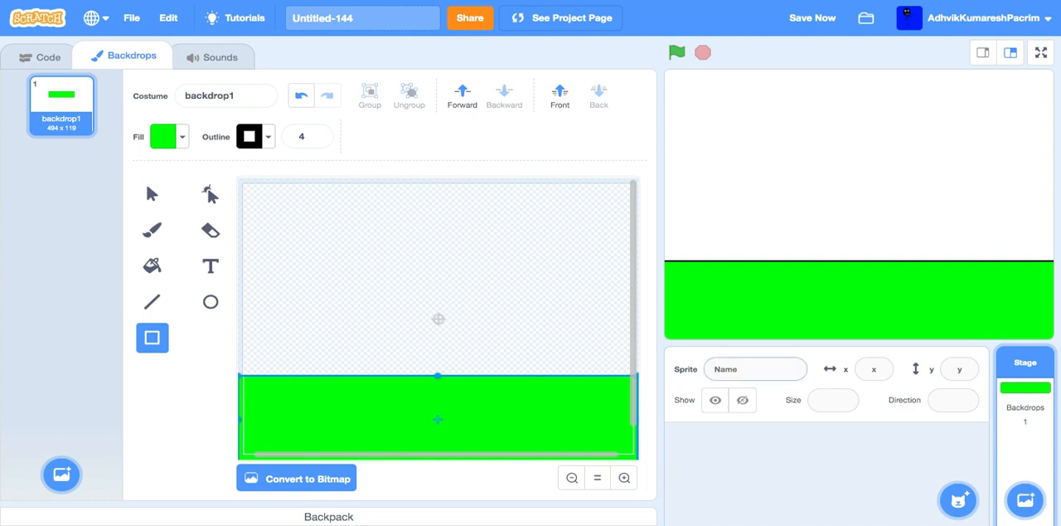
# Draw a cyan sky rectangle filling the top of the backdrop
pyautogui.click(164, 136)
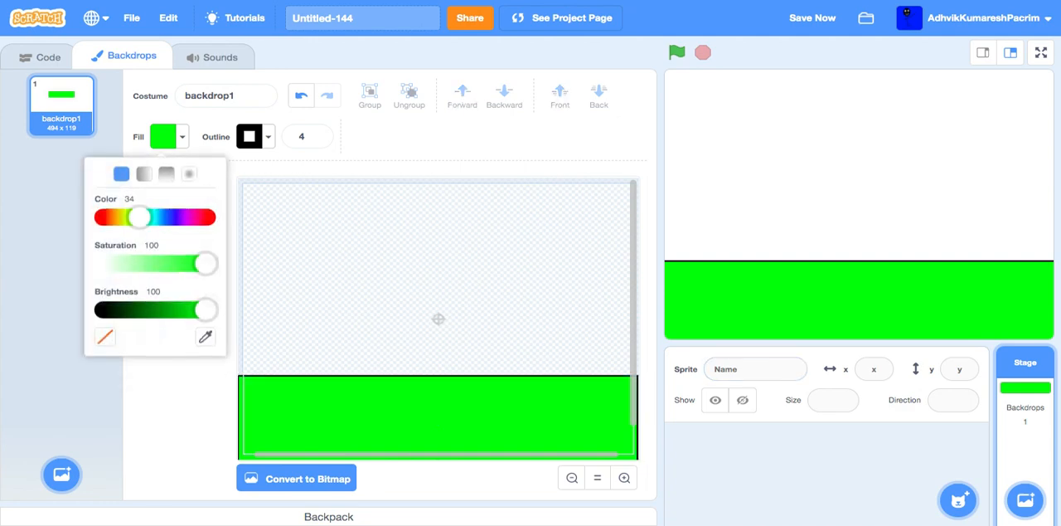
pyautogui.moveTo(139, 218); pyautogui.dragTo(152, 218)
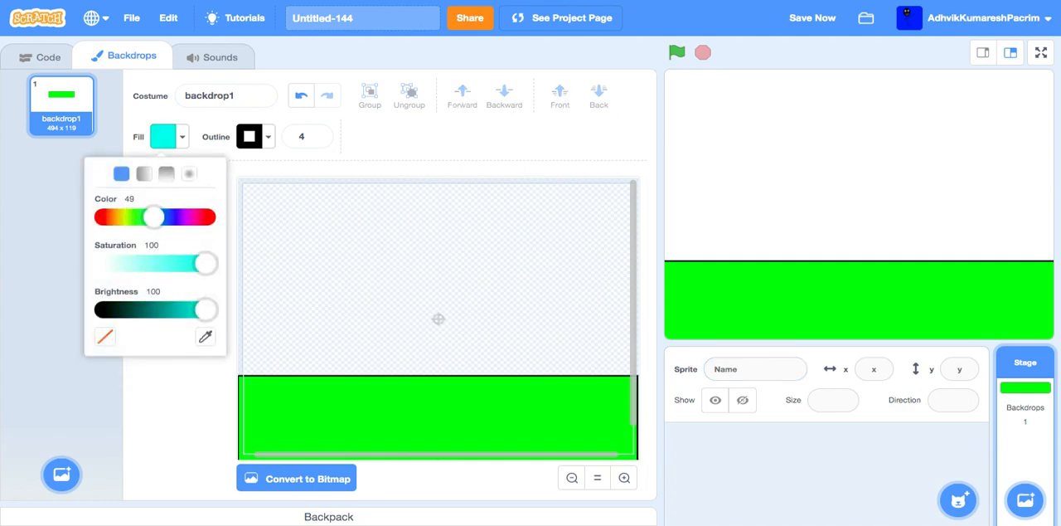
pyautogui.click(438, 319)
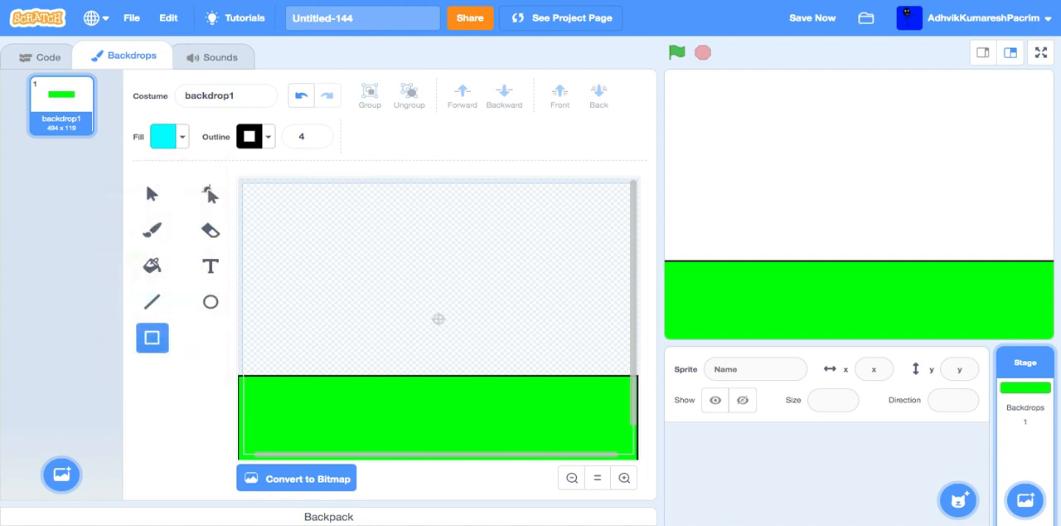
pyautogui.moveTo(241, 181); pyautogui.dragTo(613, 377)
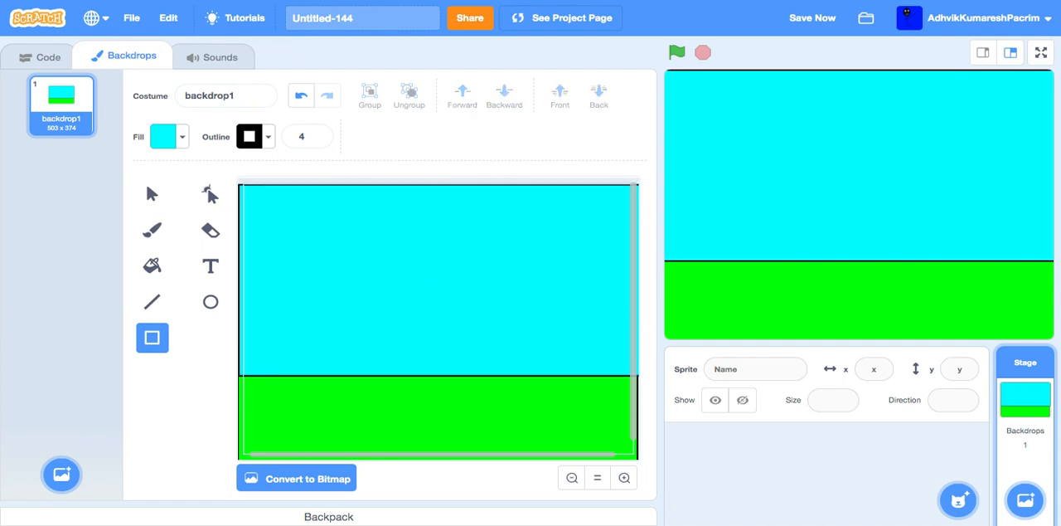
pyautogui.click(38, 55)
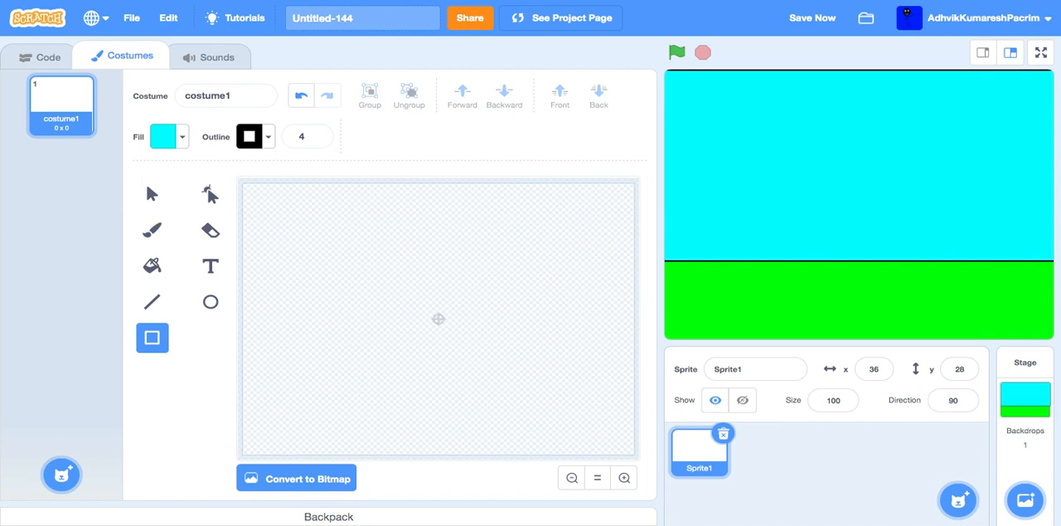
# Paint a red rectangular tree trunk near the canvas centre
pyautogui.click(164, 136)
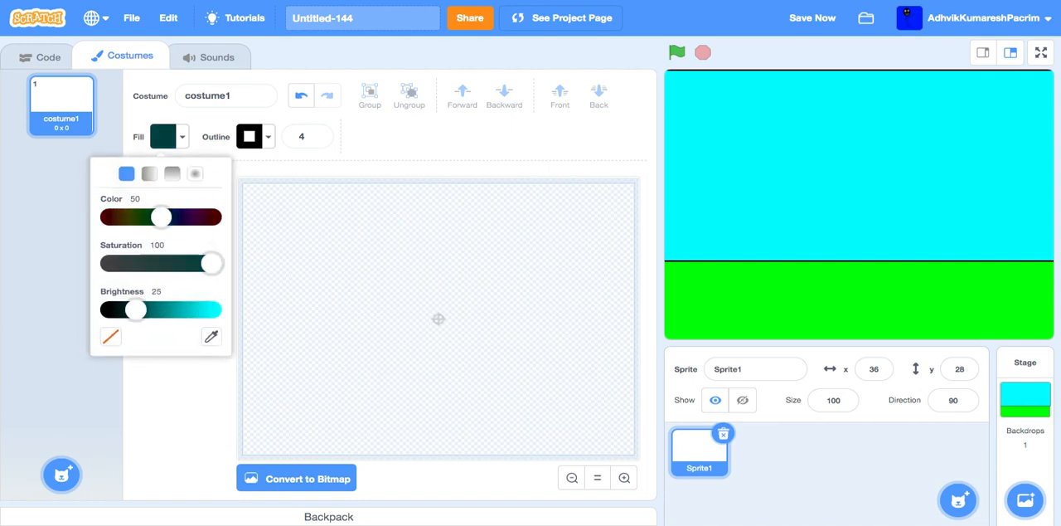
pyautogui.moveTo(129, 309); pyautogui.dragTo(210, 310)
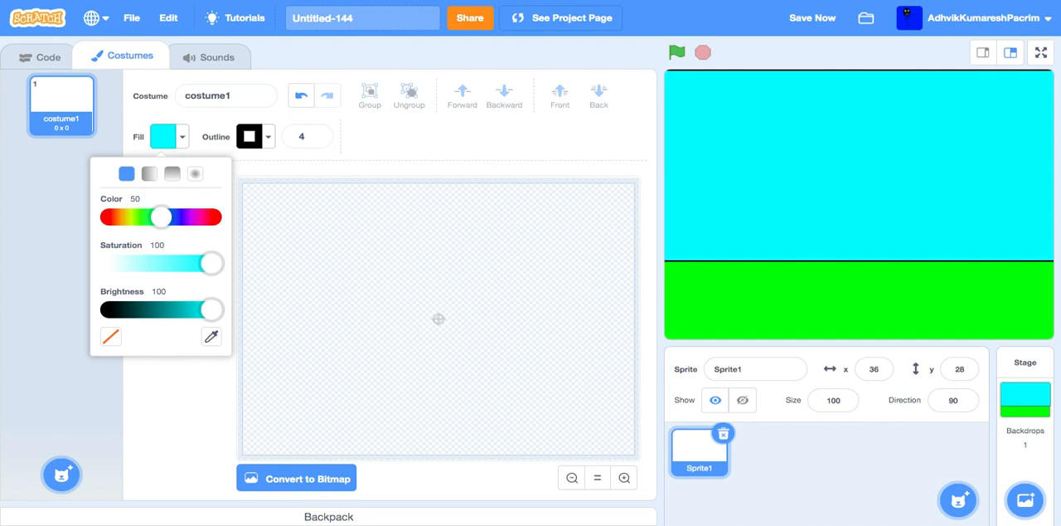
pyautogui.moveTo(161, 216); pyautogui.dragTo(155, 217)
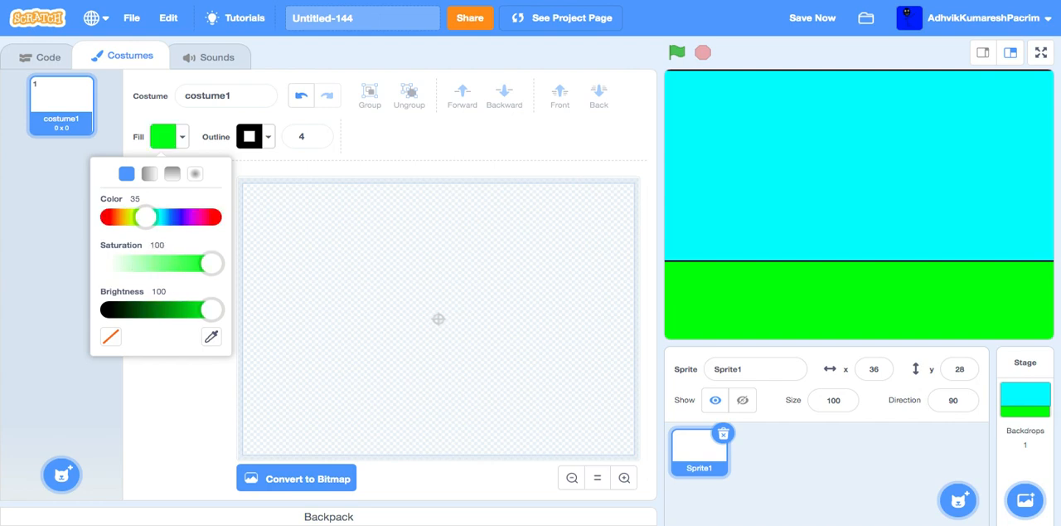
pyautogui.moveTo(146, 216); pyautogui.dragTo(104, 216)
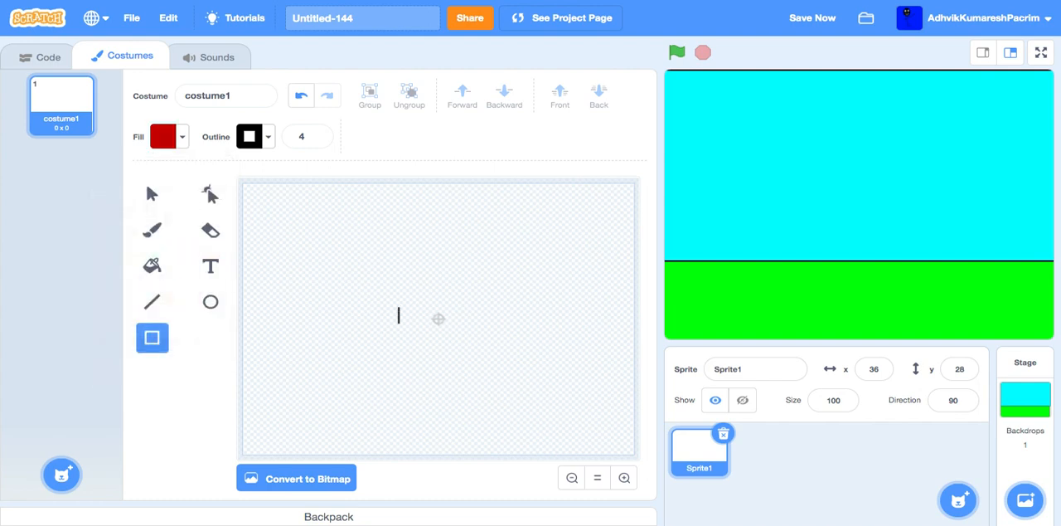
pyautogui.moveTo(412, 316); pyautogui.dragTo(412, 400)
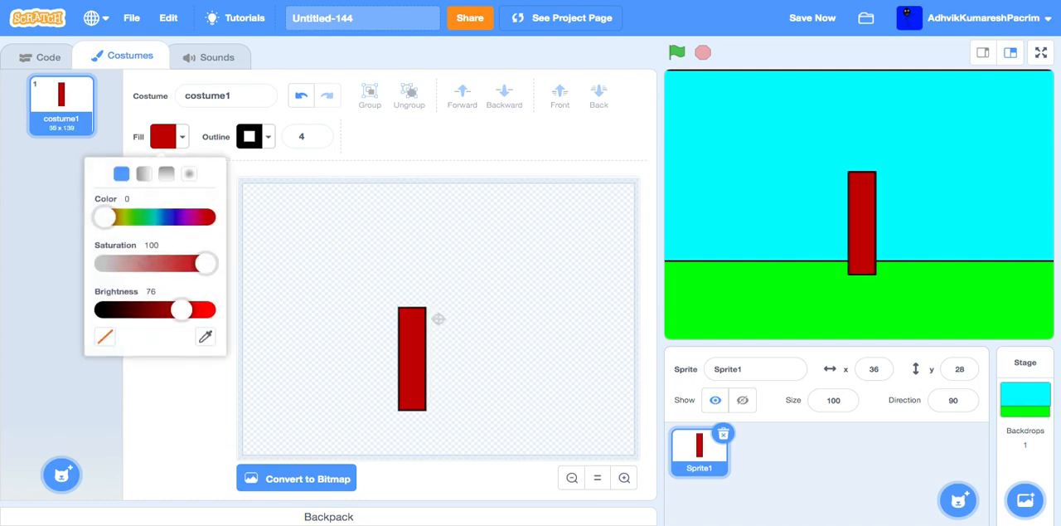
# Switch the fill to green for the leaves and name the sprite 'Tree'
pyautogui.moveTo(103, 216); pyautogui.dragTo(162, 216)
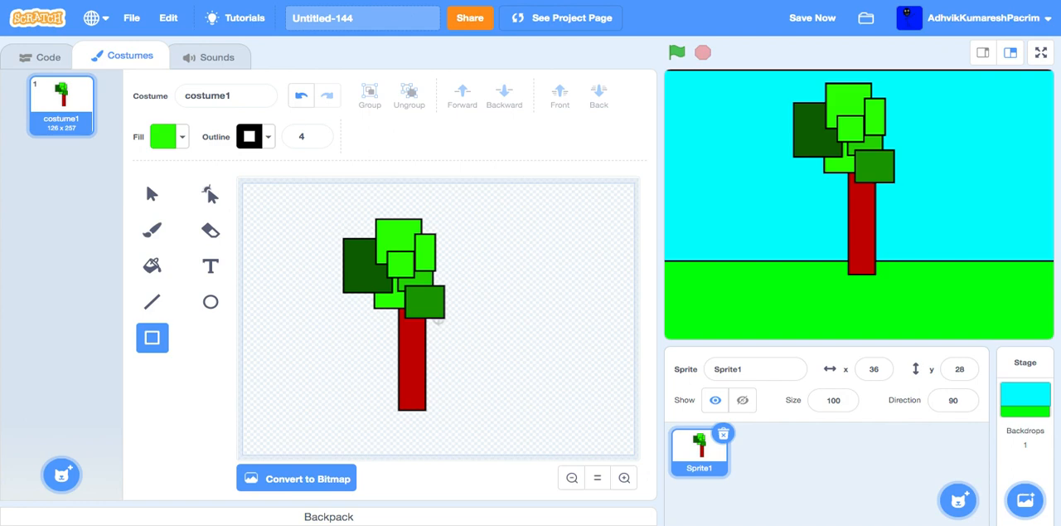
pyautogui.click(754, 369)
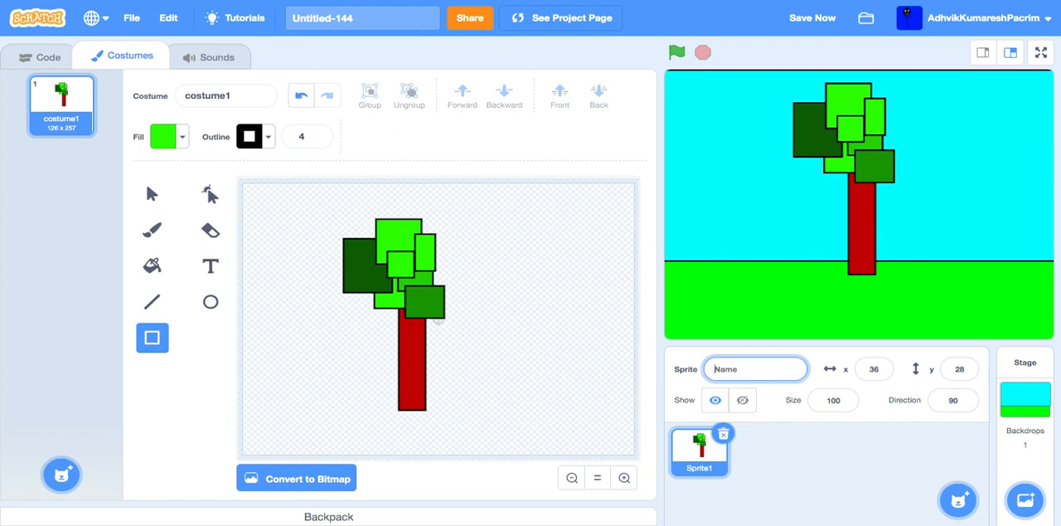
pyautogui.write('Tree')
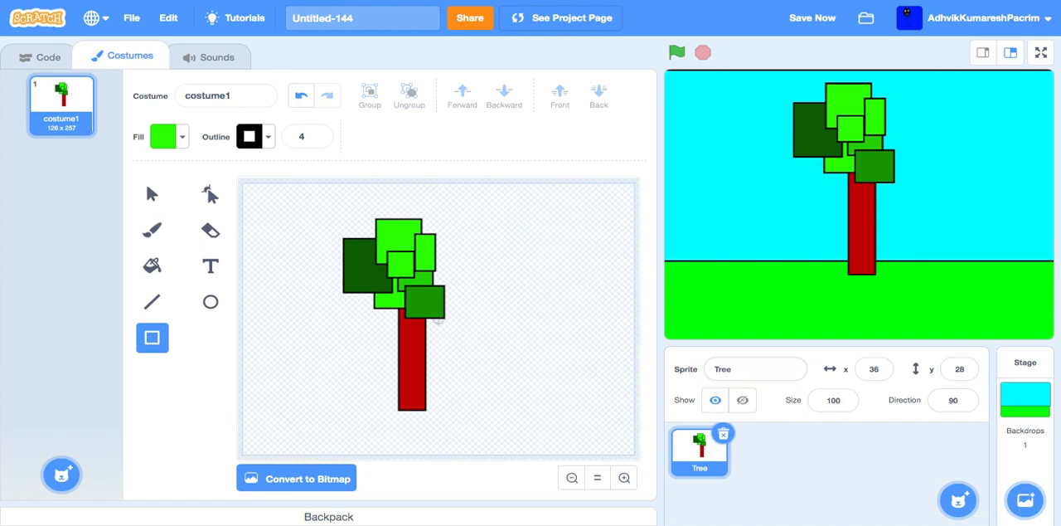
pyautogui.click(38, 56)
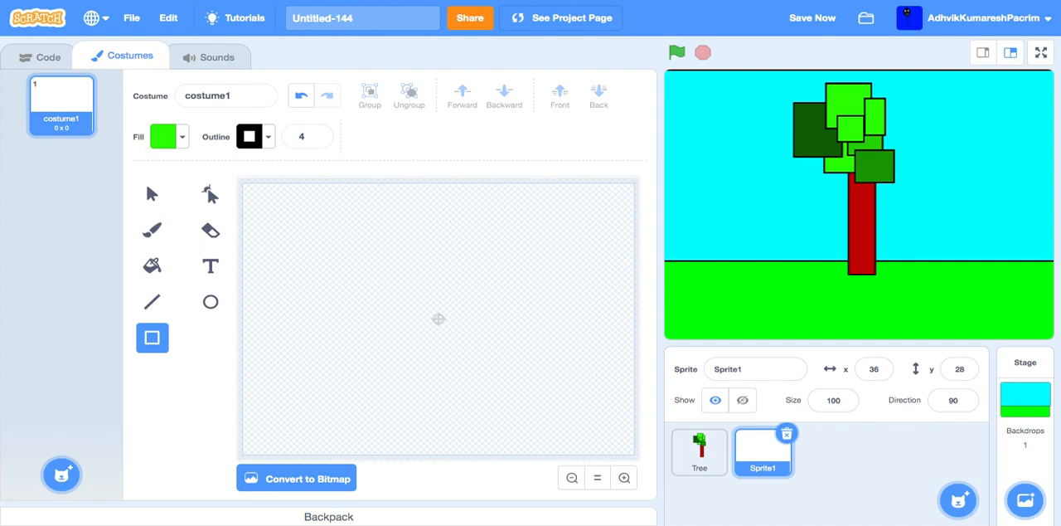
# Draw a dark red house body rectangle centred on the canvas
pyautogui.click(164, 136)
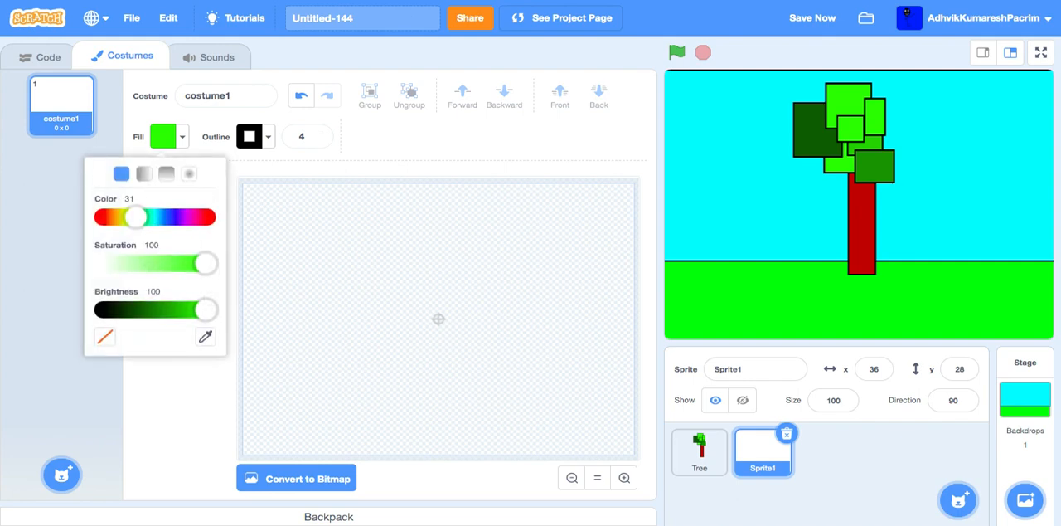
pyautogui.moveTo(137, 217); pyautogui.dragTo(99, 217)
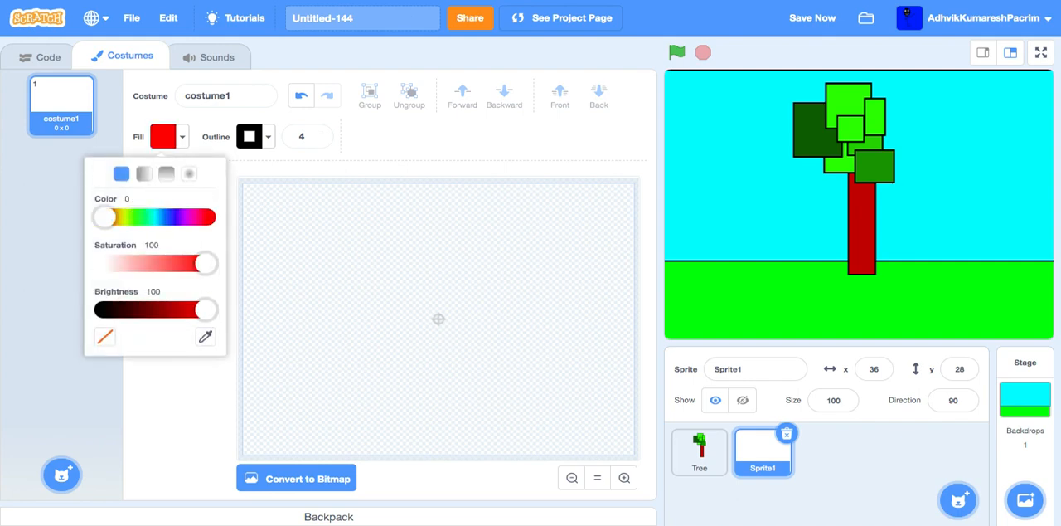
pyautogui.moveTo(205, 309); pyautogui.dragTo(183, 309)
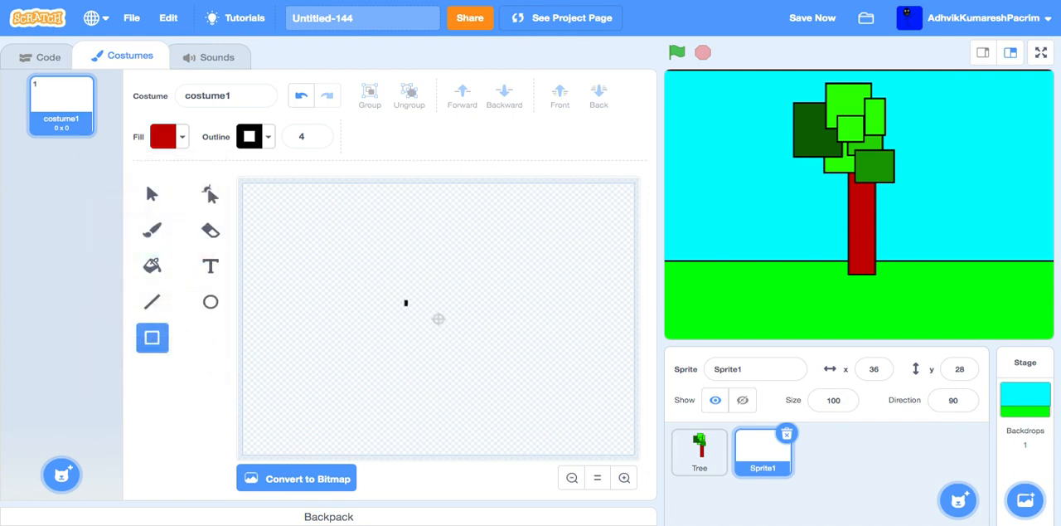
pyautogui.moveTo(405, 302); pyautogui.dragTo(517, 402)
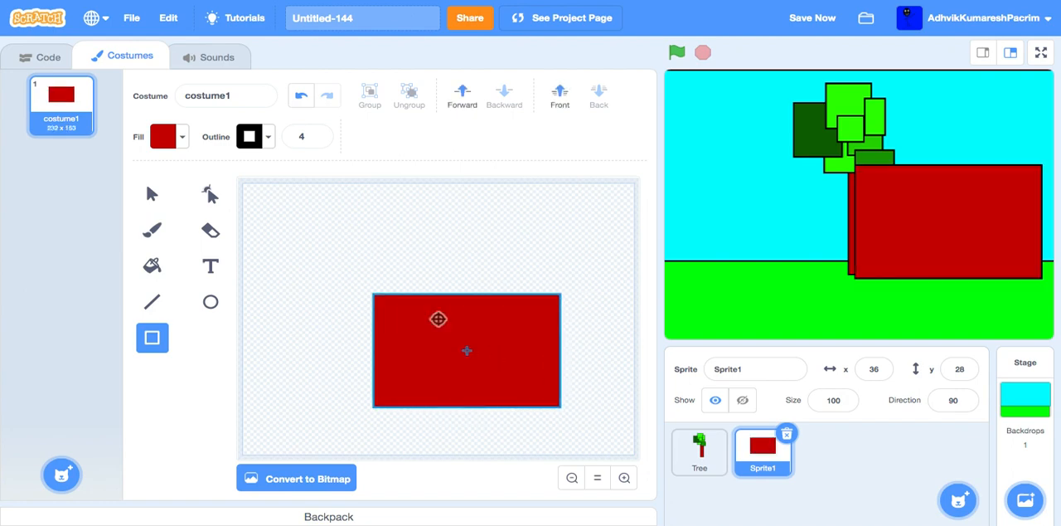
pyautogui.moveTo(466, 349); pyautogui.dragTo(438, 319)
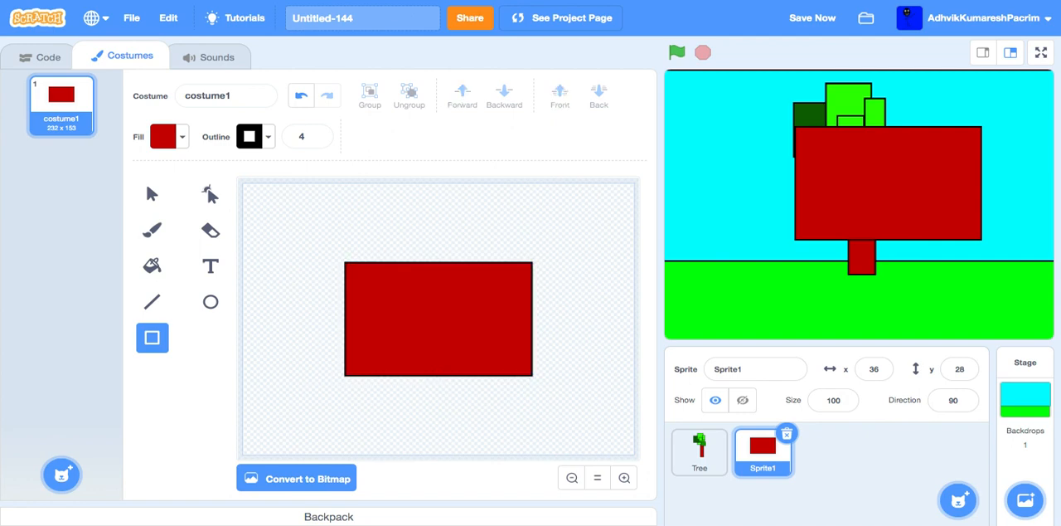
# Outline a triangular roof with straight lines above the house body
pyautogui.click(152, 301)
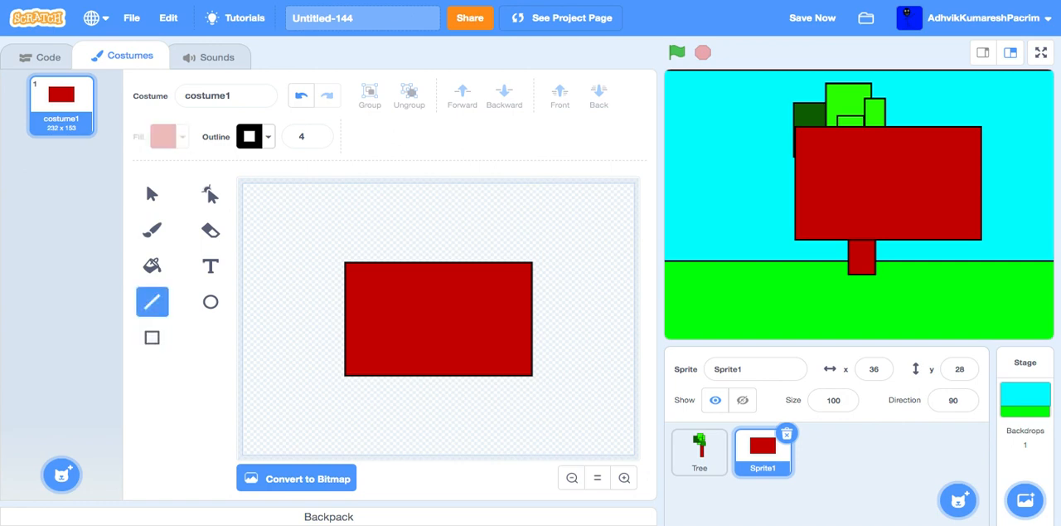
pyautogui.moveTo(345, 263); pyautogui.dragTo(535, 264)
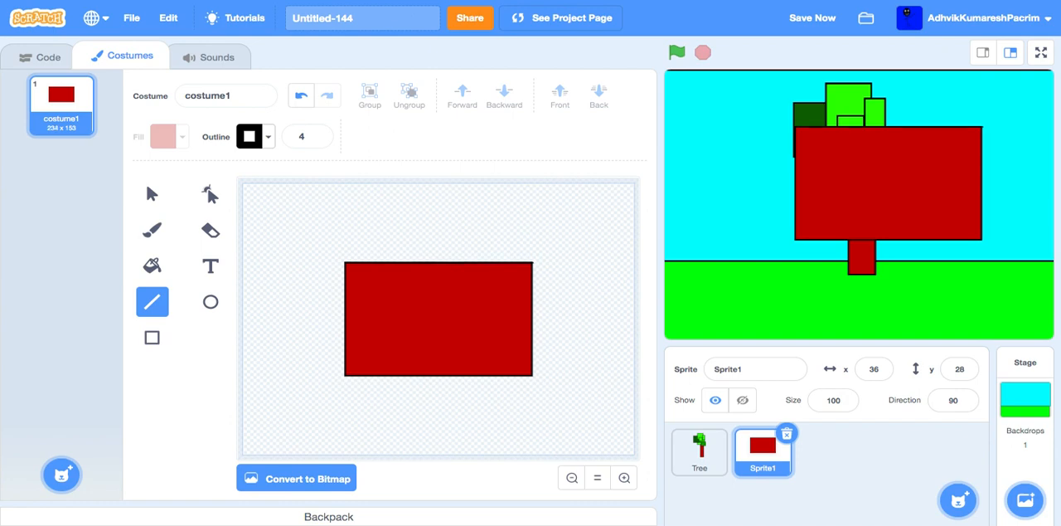
pyautogui.moveTo(344, 264); pyautogui.dragTo(439, 216)
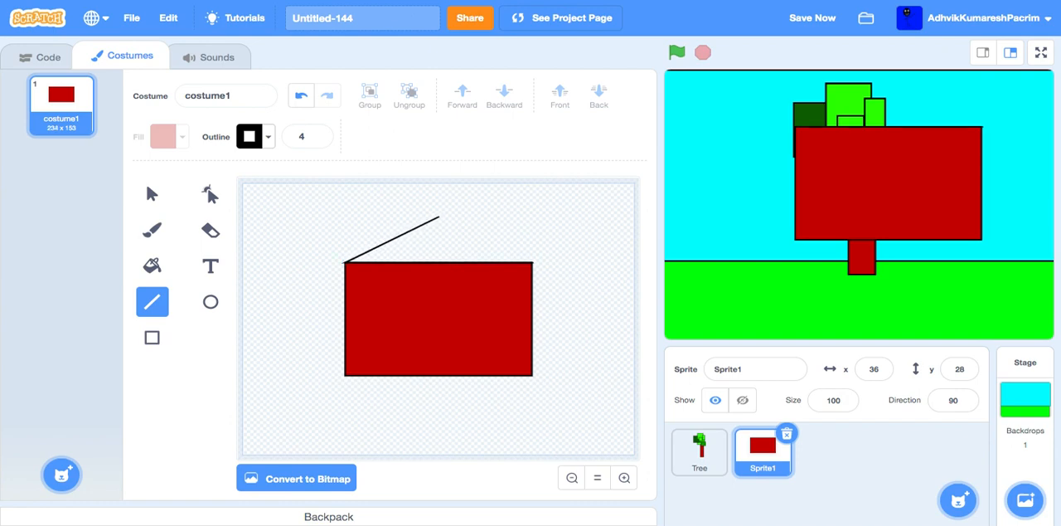
pyautogui.moveTo(438, 219); pyautogui.dragTo(532, 264)
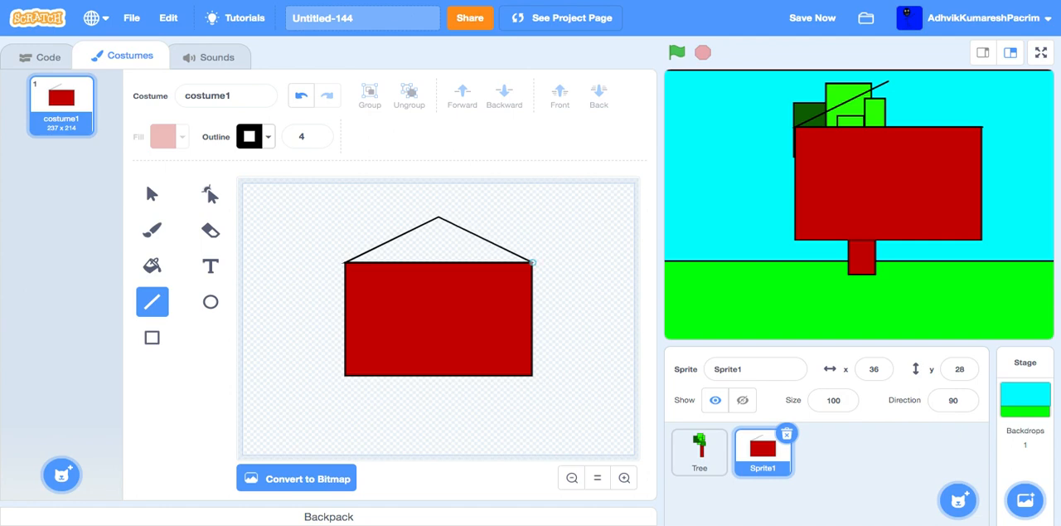
# Fill the roof blue and draw a black rectangular door
pyautogui.click(151, 266)
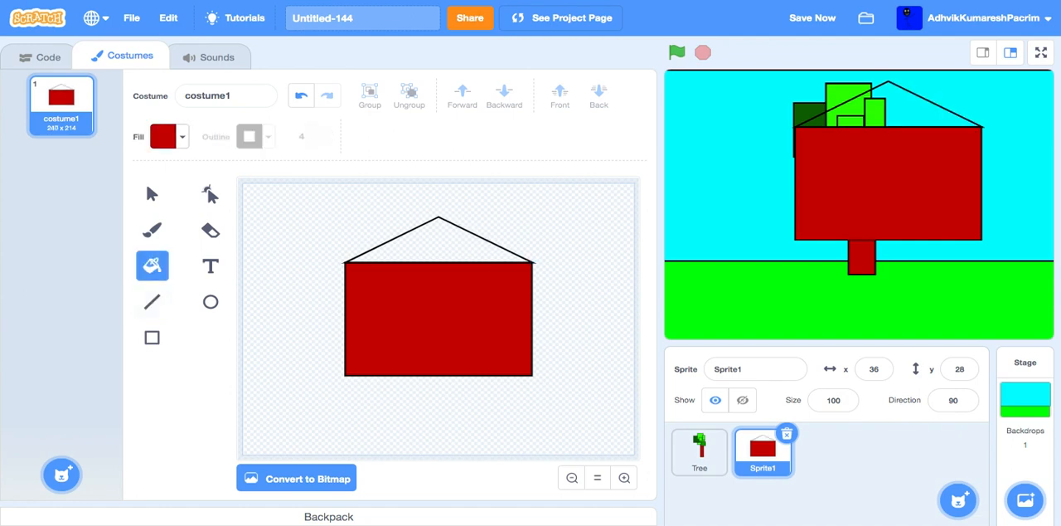
pyautogui.click(163, 136)
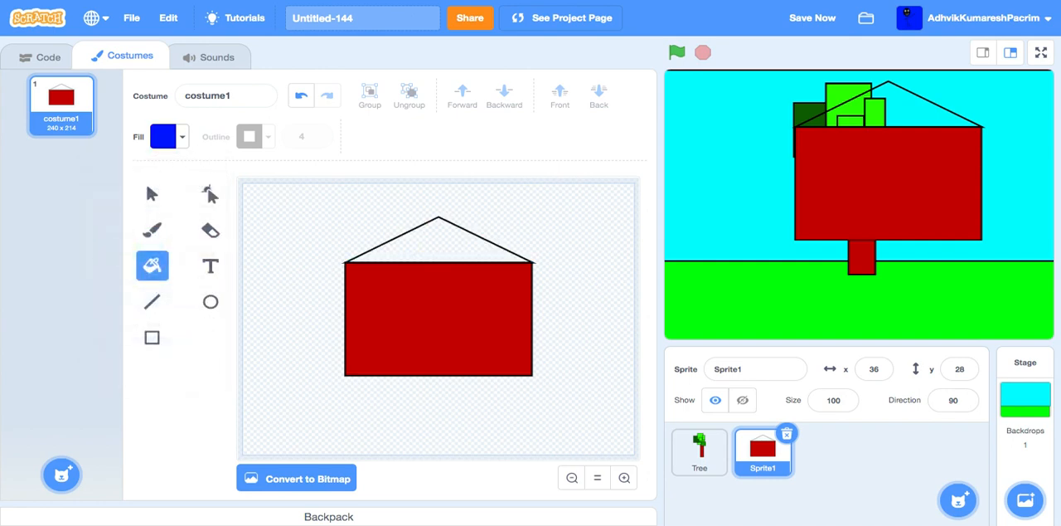
pyautogui.click(438, 240)
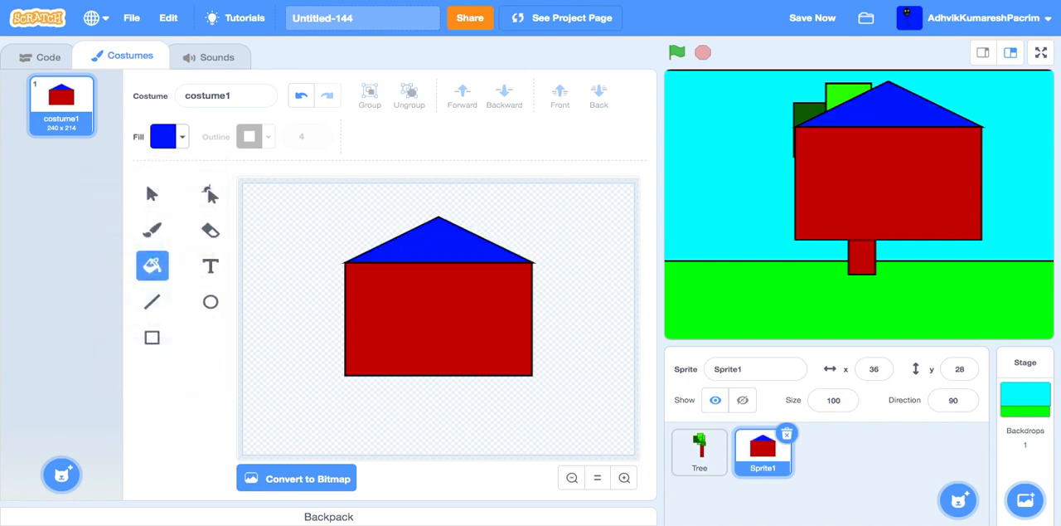
pyautogui.click(152, 337)
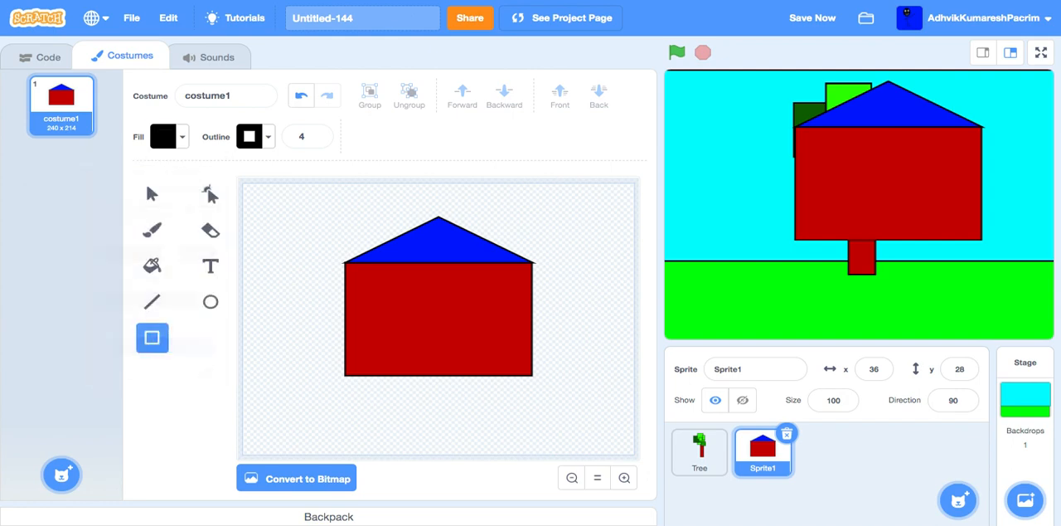
pyautogui.moveTo(423, 311); pyautogui.dragTo(454, 377)
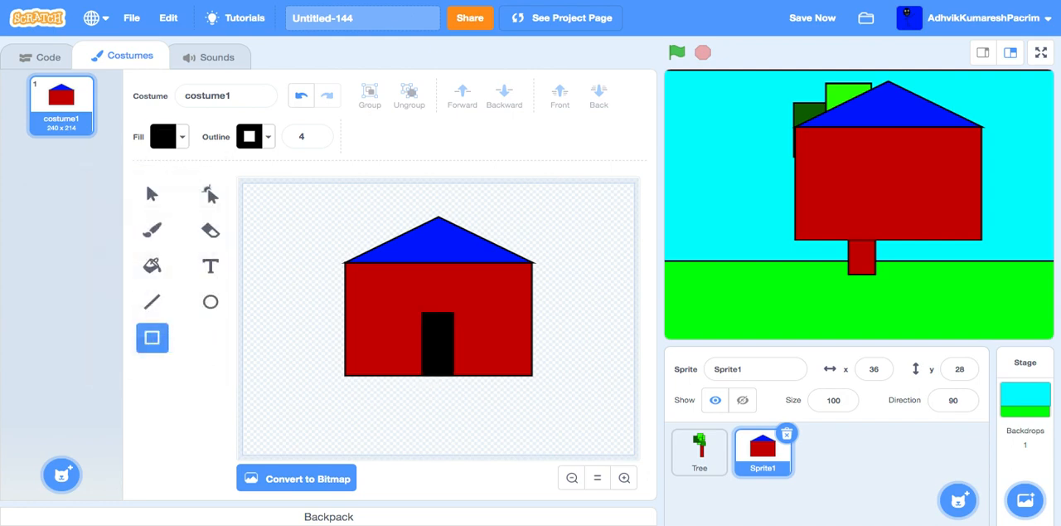
# Give the red house sprite with the blue roof the name 'House'
pyautogui.click(38, 56)
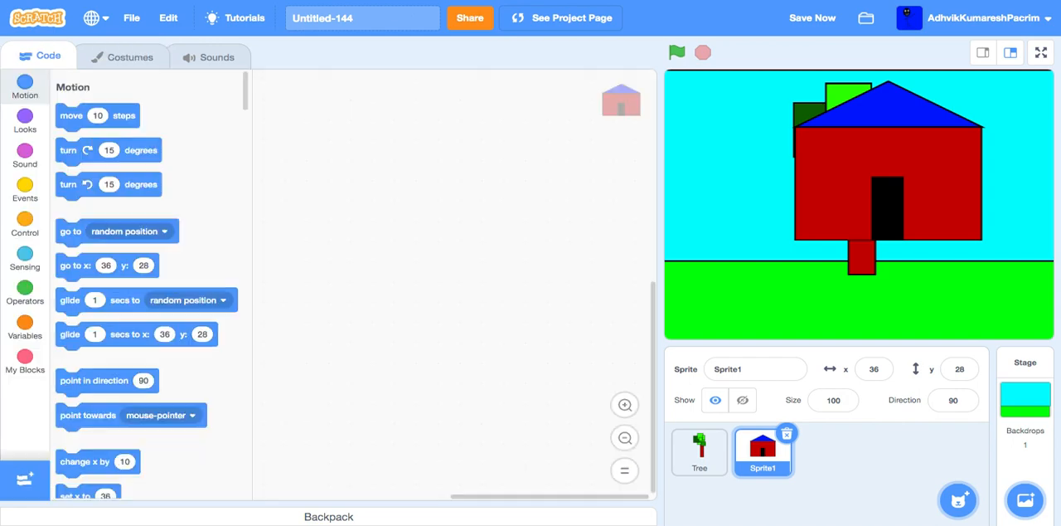
pyautogui.write('H')
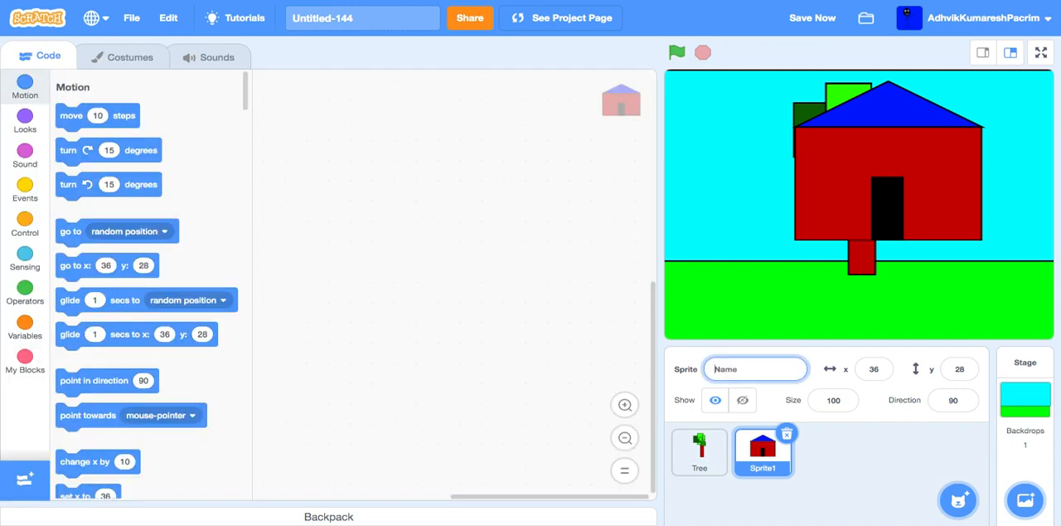
pyautogui.write('House')
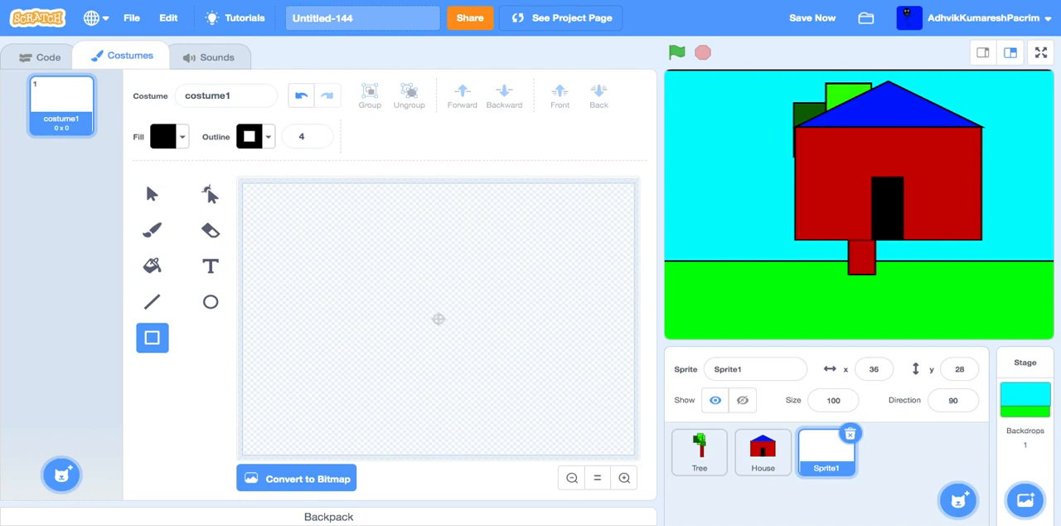
# Adjust the fill colour and select the line tool for the new sprite's costume
pyautogui.click(162, 136)
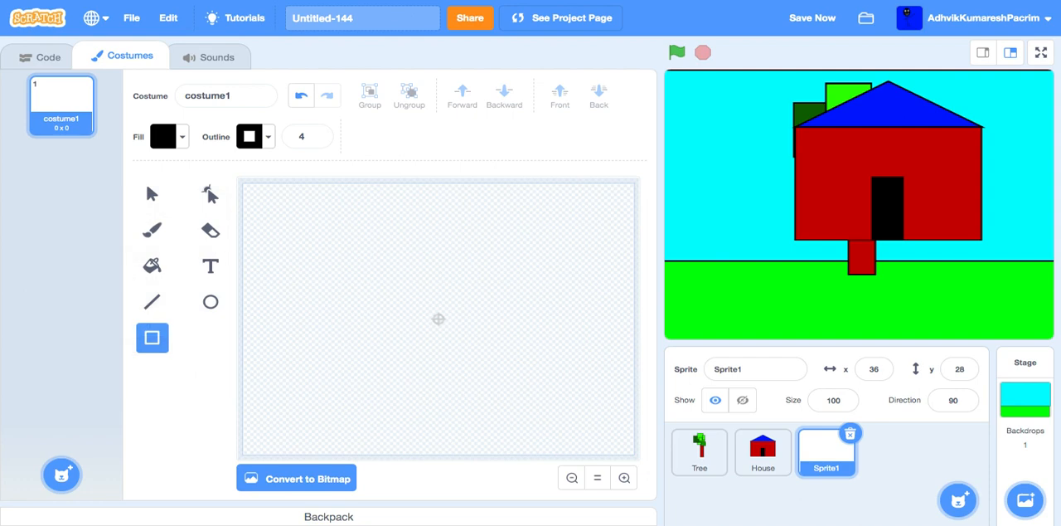
pyautogui.click(152, 301)
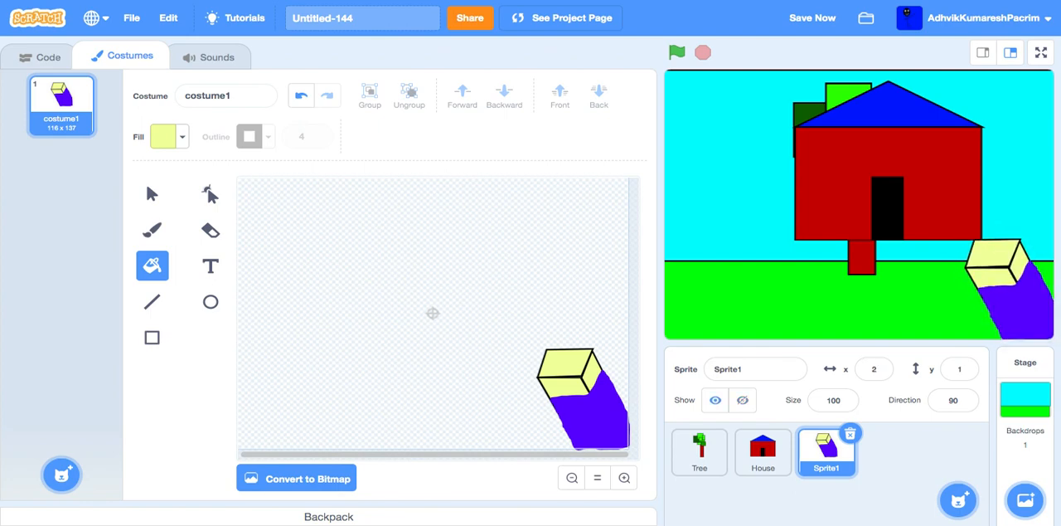
# Save the project with the pale yellow cube sprite in the scene
pyautogui.click(1041, 53)
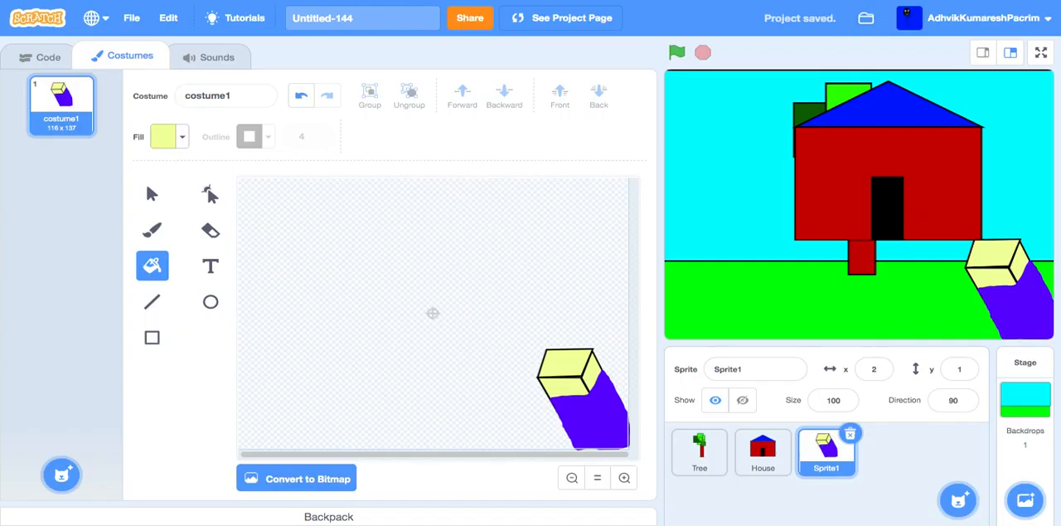
# Name the sprite 'Hand' and build a green-flag forever loop with a key-pressed check
pyautogui.click(48, 56)
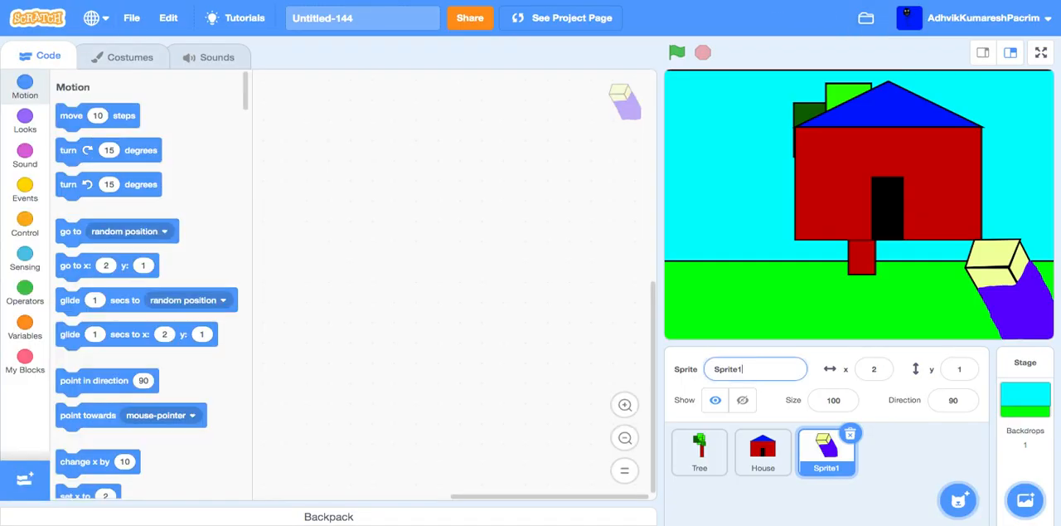
pyautogui.write('Hand')
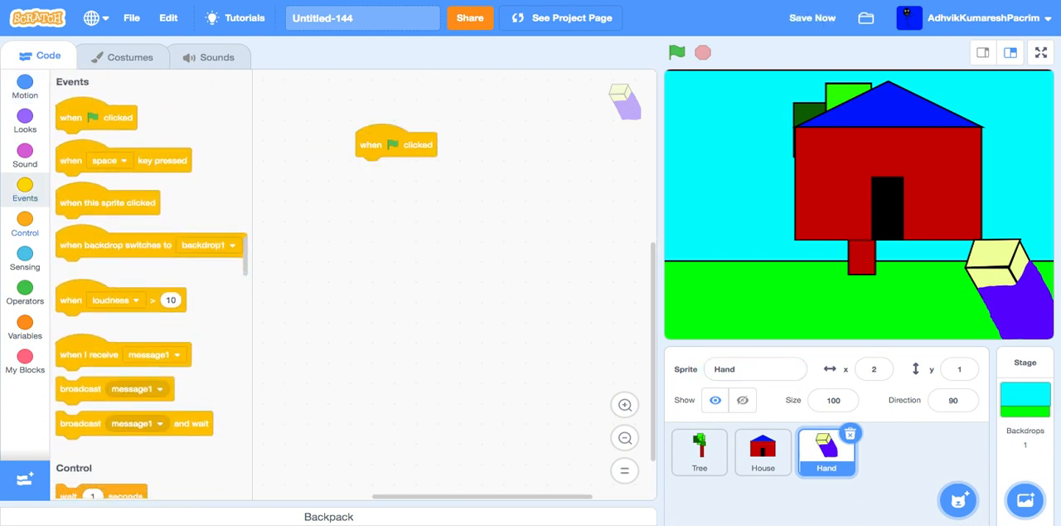
pyautogui.click(25, 223)
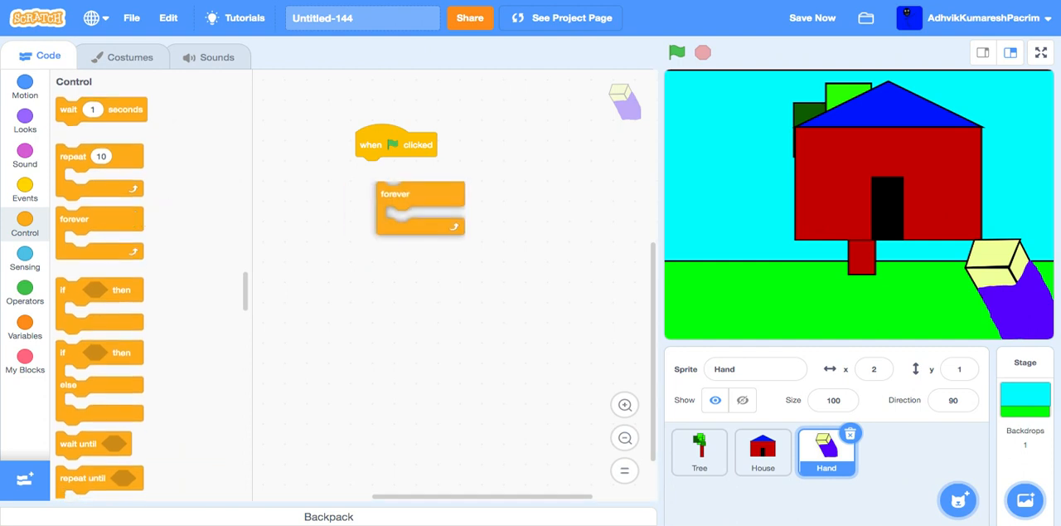
pyautogui.moveTo(395, 193); pyautogui.dragTo(374, 169)
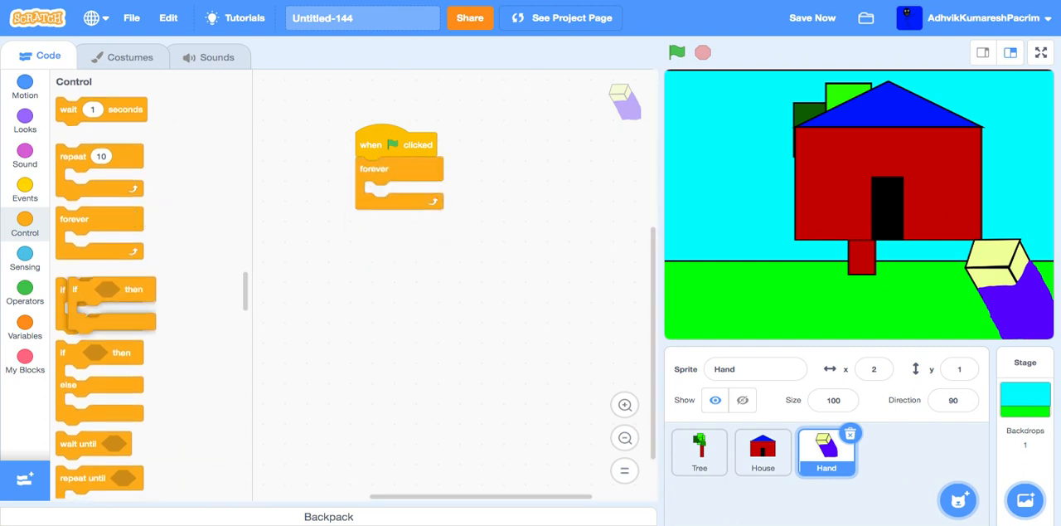
pyautogui.click(25, 257)
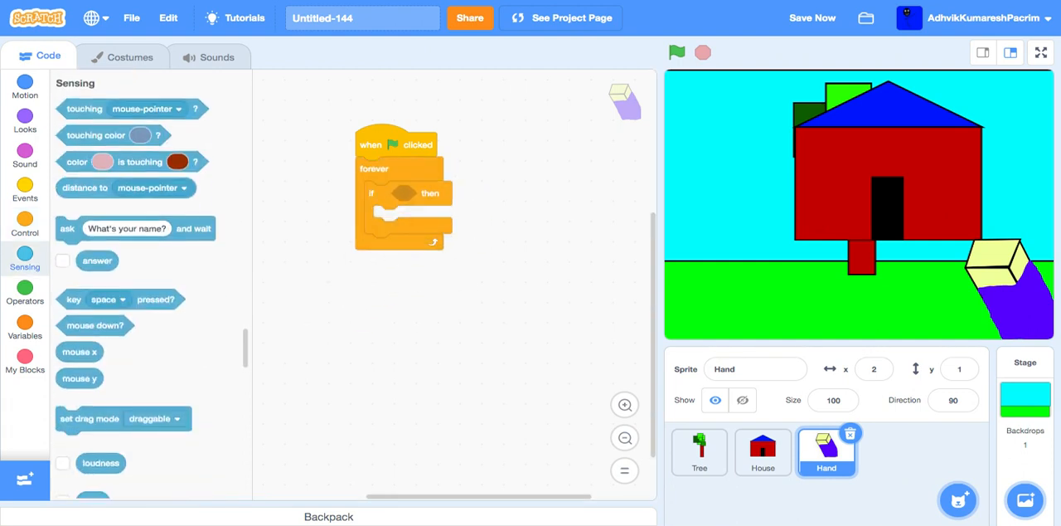
pyautogui.moveTo(120, 299); pyautogui.dragTo(423, 193)
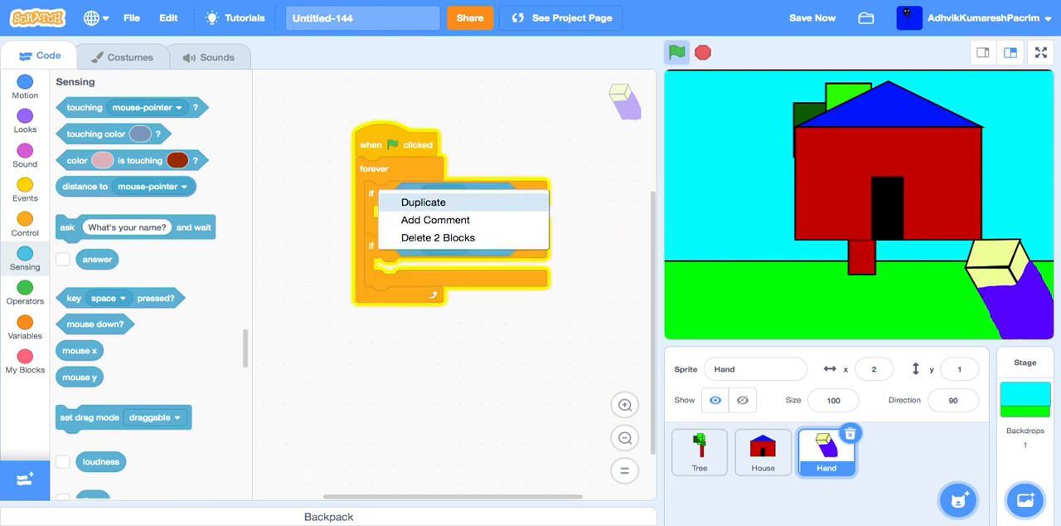
# Duplicate the key-check if blocks and set them to the up and right arrows
pyautogui.click(423, 201)
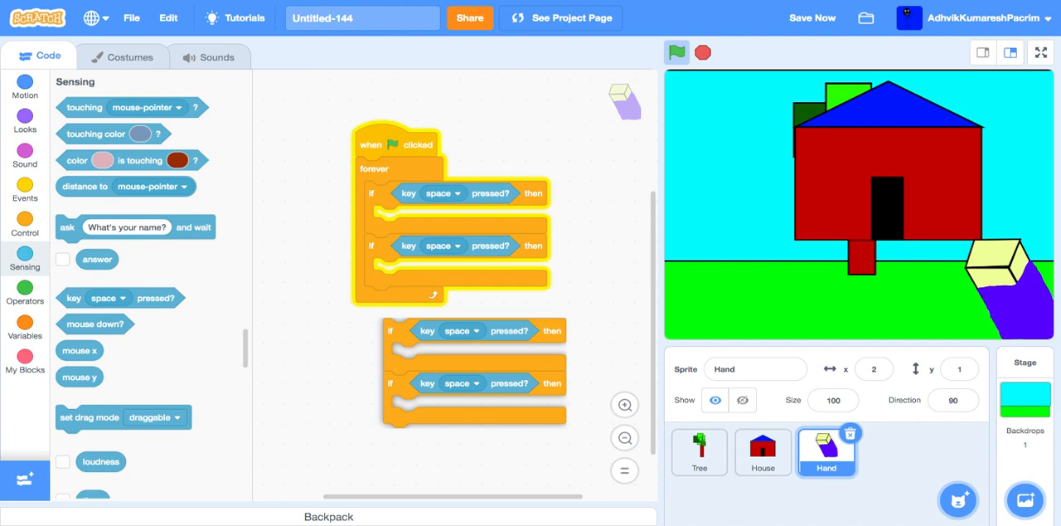
pyautogui.click(443, 193)
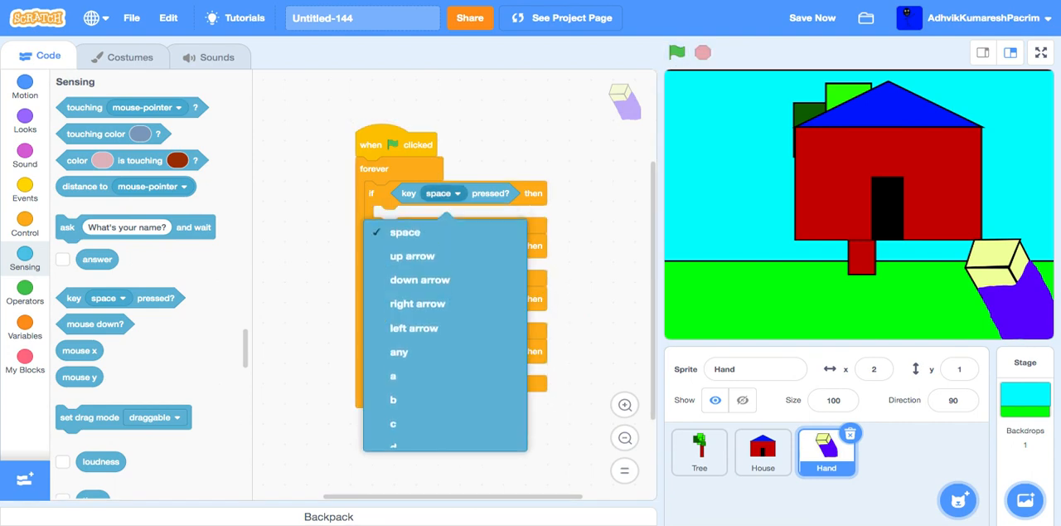
pyautogui.click(412, 255)
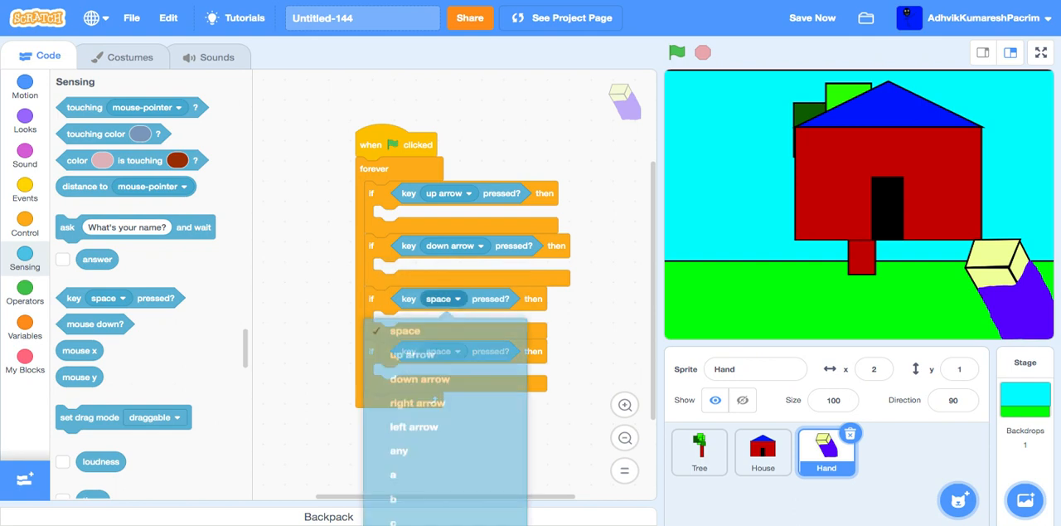
pyautogui.click(417, 402)
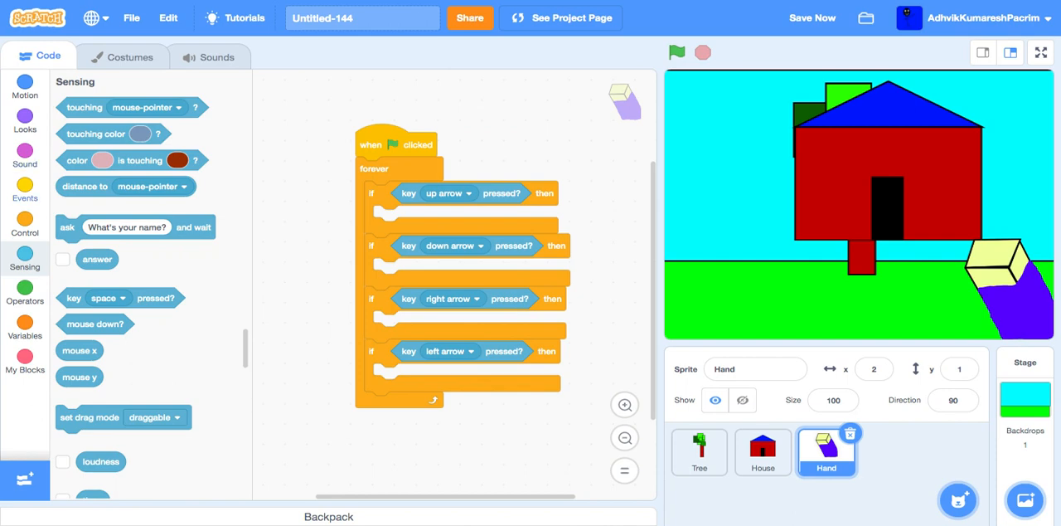
pyautogui.click(24, 187)
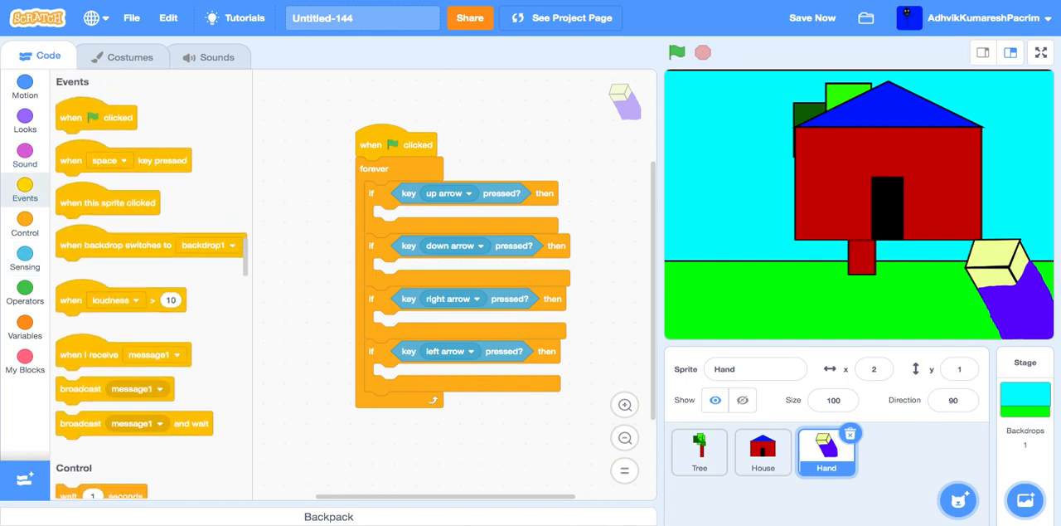
# Add broadcast message1 to each arrow-key check, then open the House sprite
pyautogui.scroll(-3)
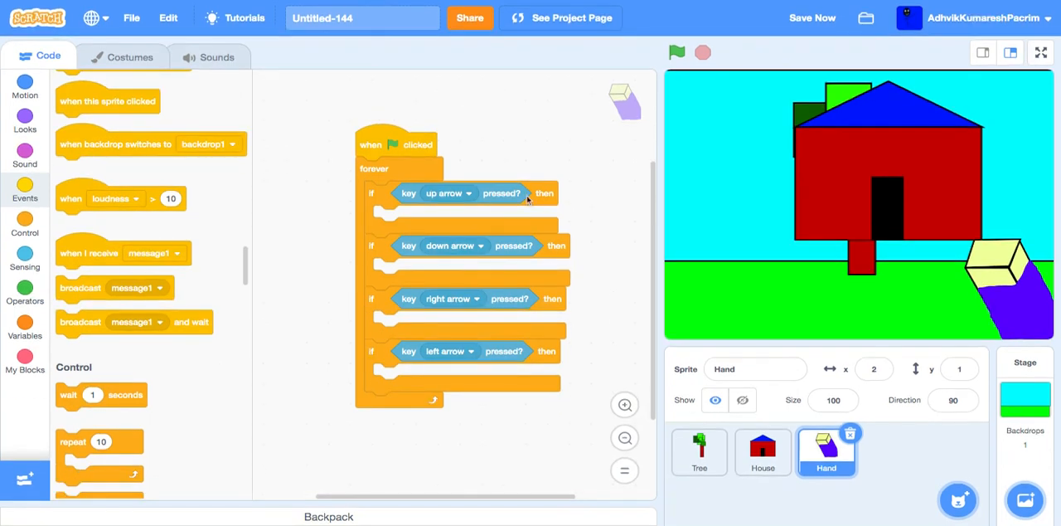
pyautogui.moveTo(85, 288)
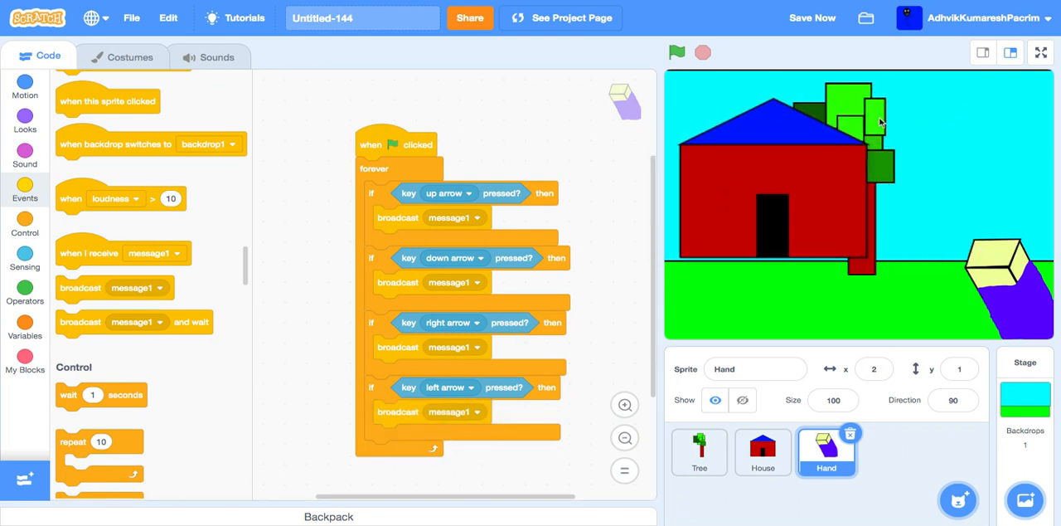
pyautogui.click(761, 452)
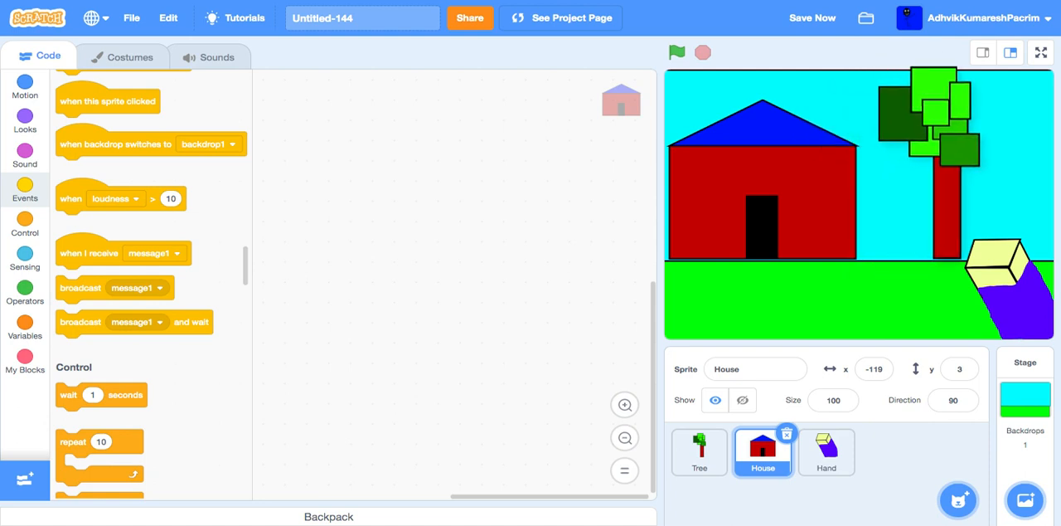
# Give Tree and House green-flag scripts moving them to their current positions
pyautogui.click(699, 452)
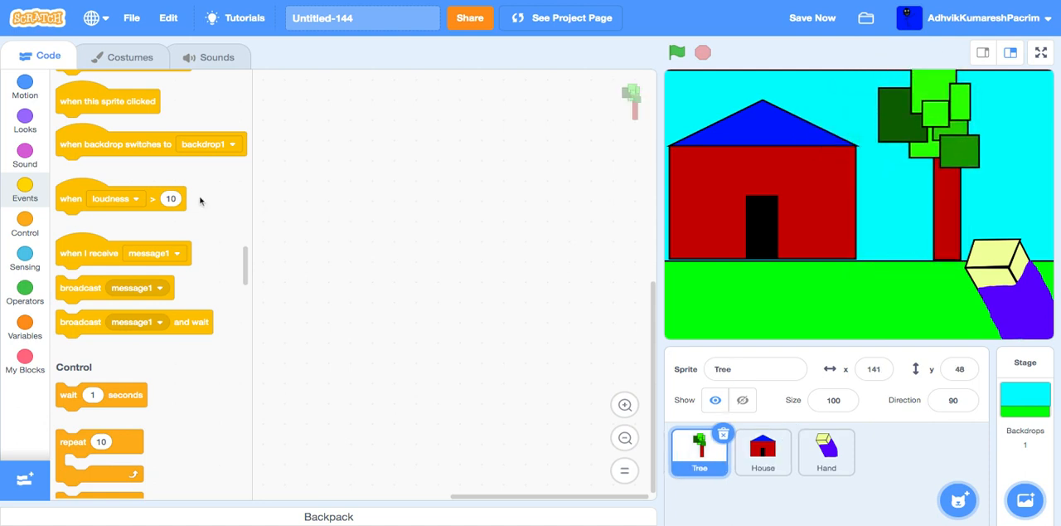
pyautogui.scroll(-3)
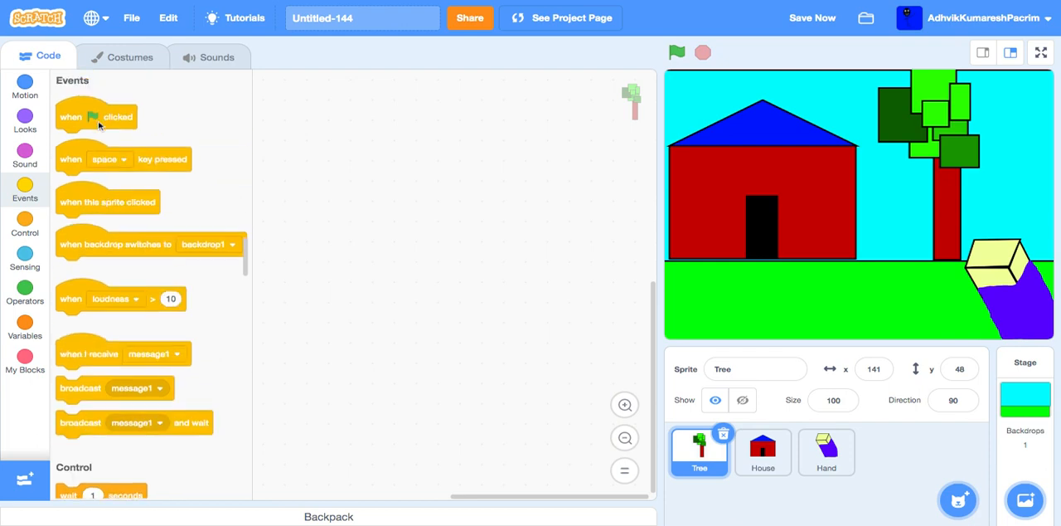
pyautogui.click(25, 83)
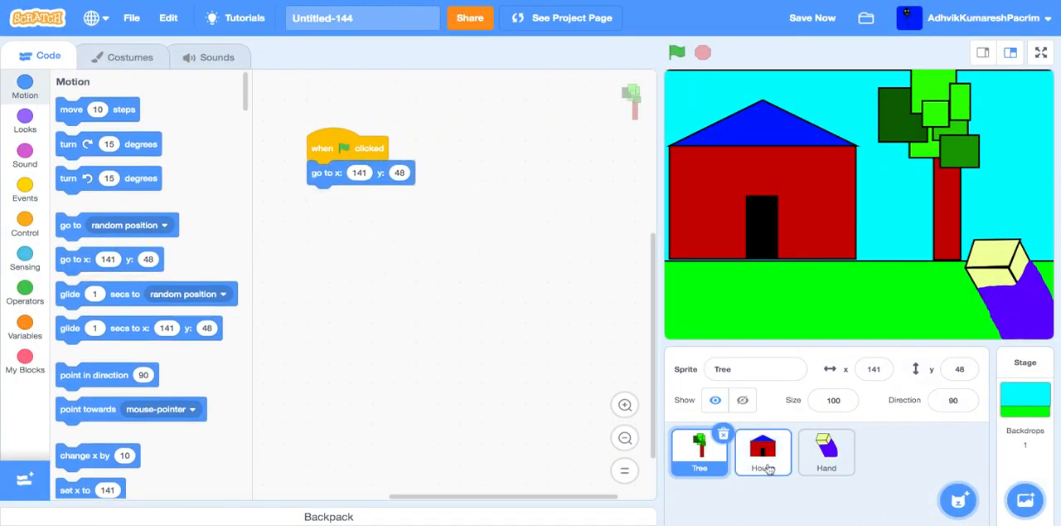
pyautogui.click(761, 452)
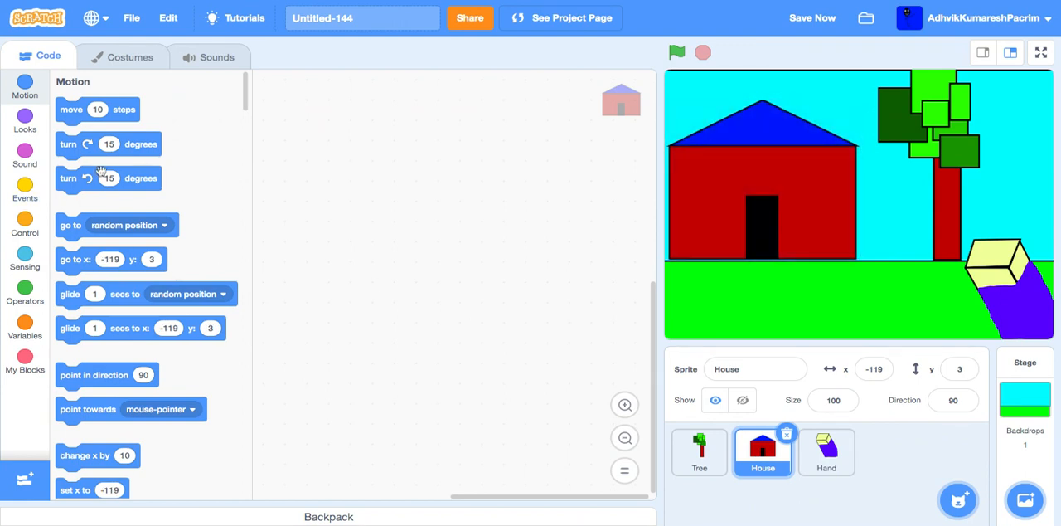
pyautogui.click(25, 186)
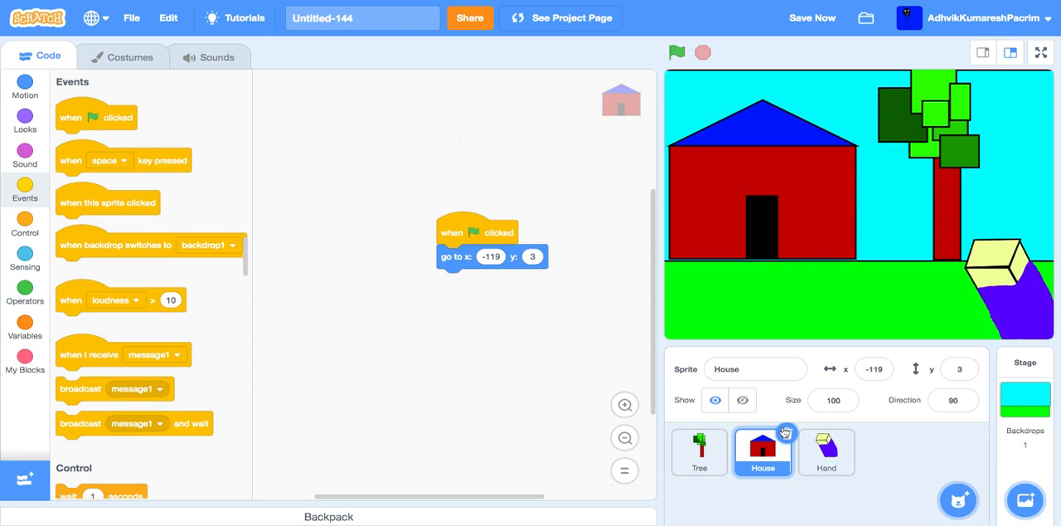
pyautogui.click(826, 452)
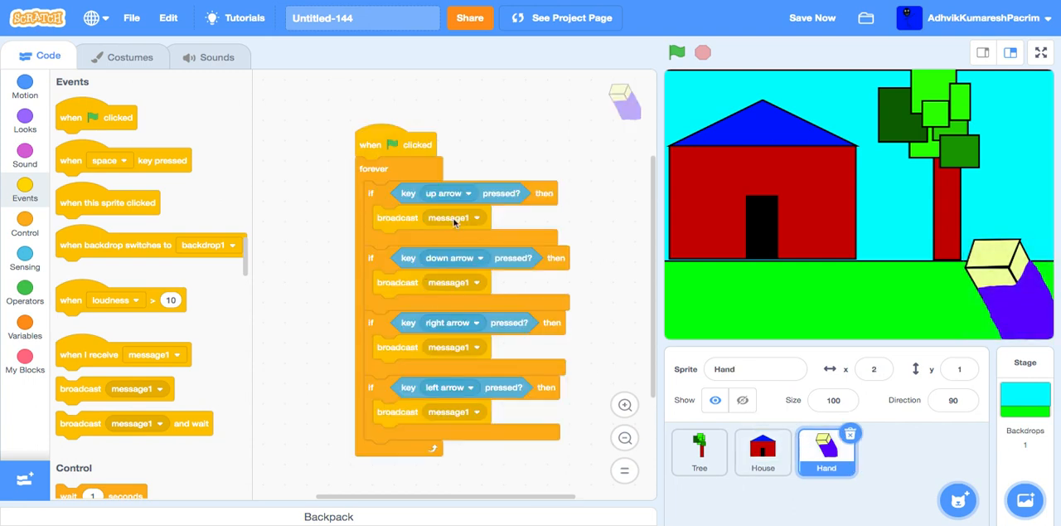
# Make the arrow-key broadcasts send new messages Up, Right and Left
pyautogui.click(476, 217)
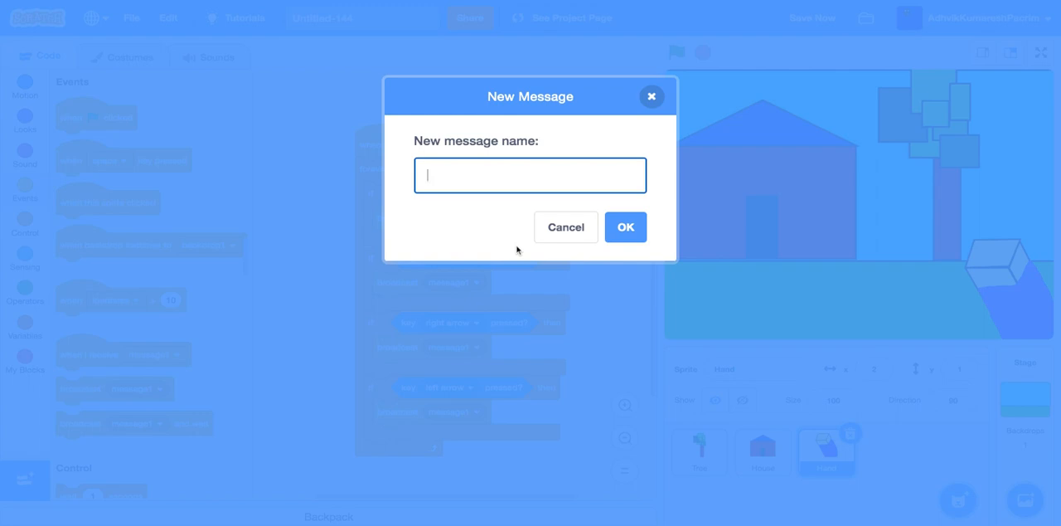
pyautogui.write('Up')
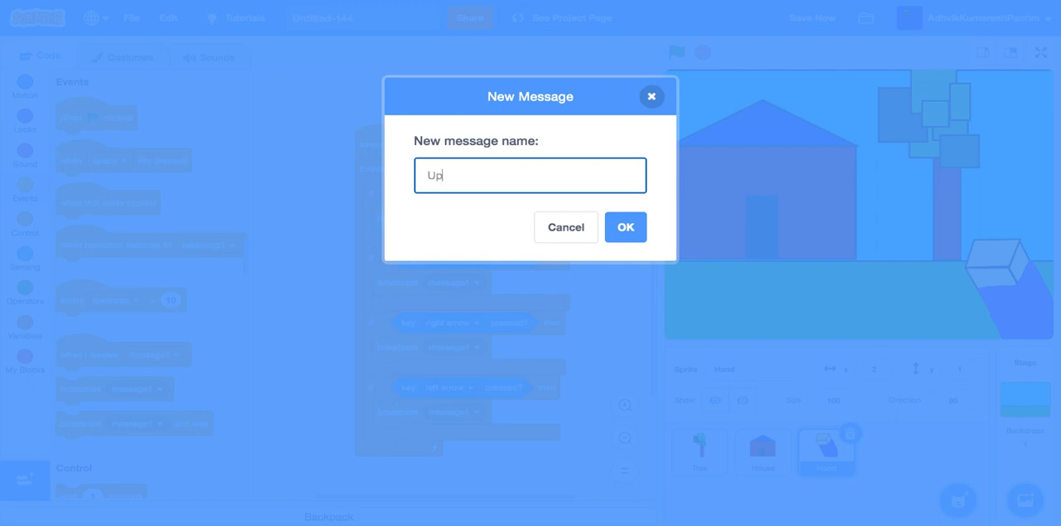
pyautogui.click(625, 226)
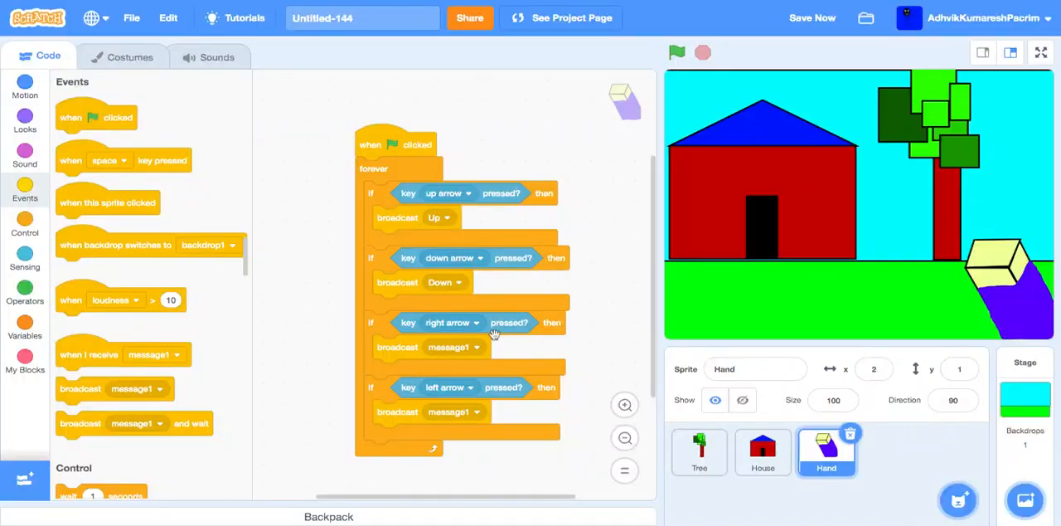
pyautogui.click(475, 346)
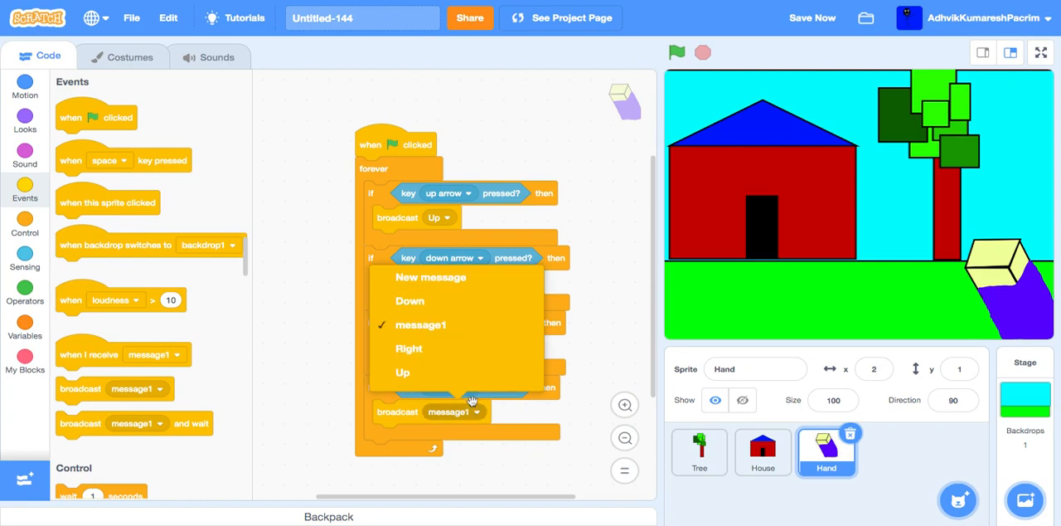
pyautogui.click(430, 277)
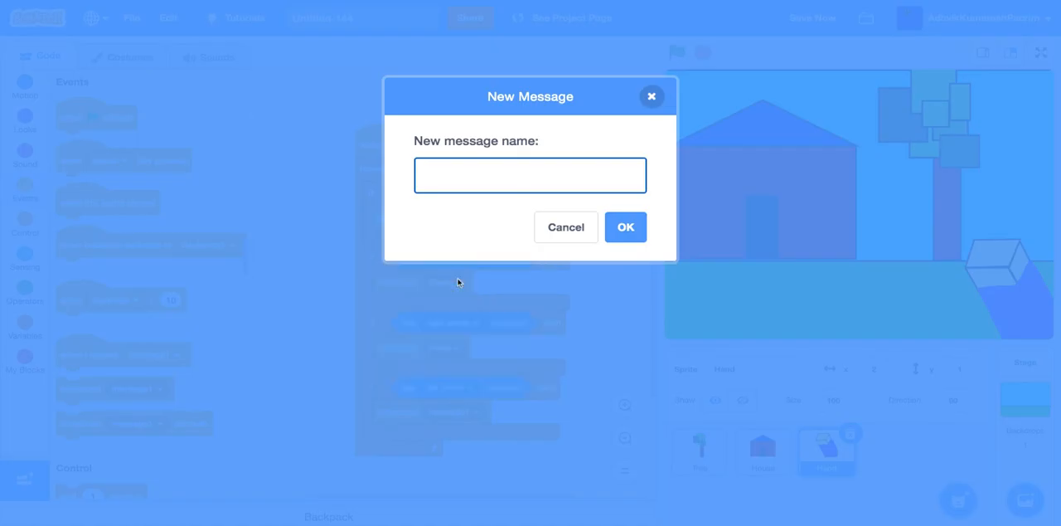
pyautogui.write('Left')
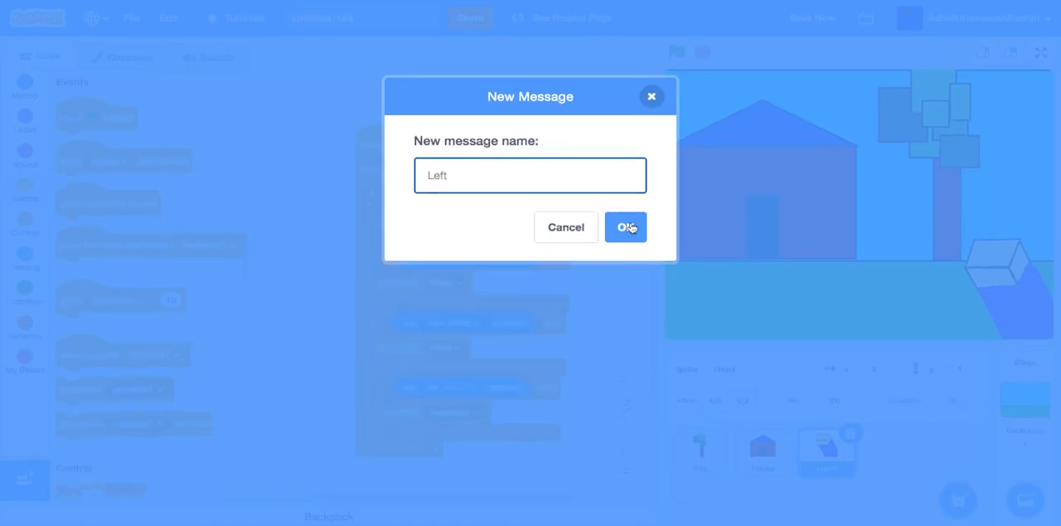
pyautogui.click(625, 226)
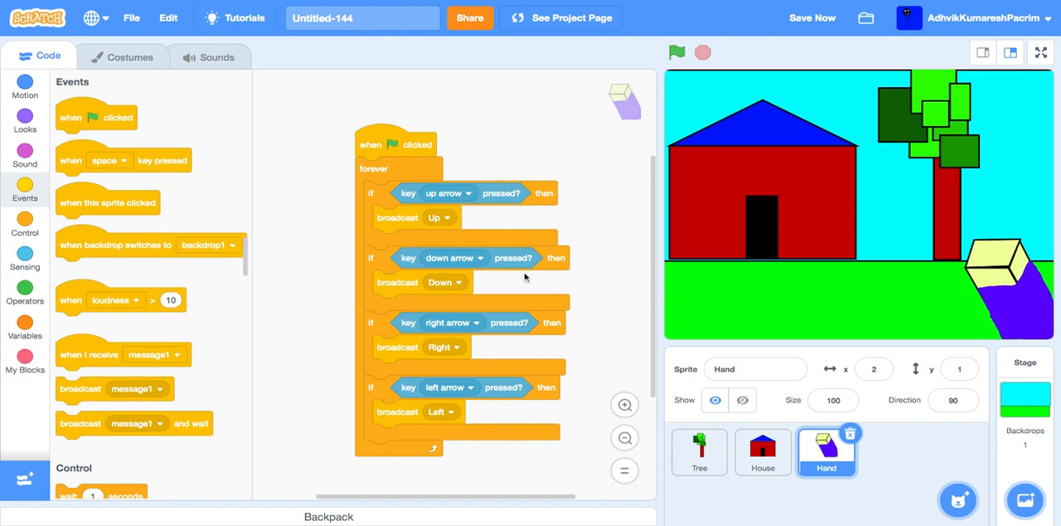
pyautogui.moveTo(761, 452)
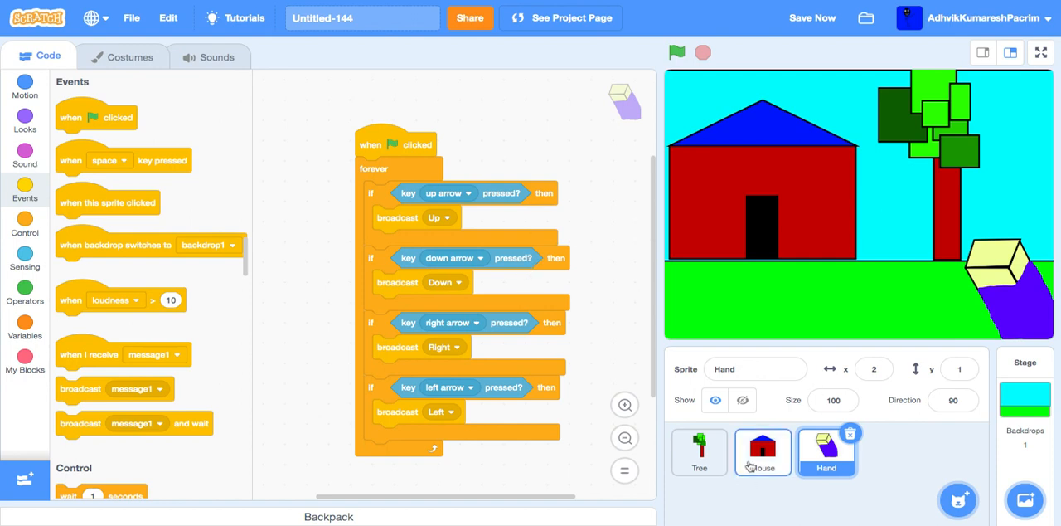
# Give House 'when I receive' hats for Down, Right, Up and Left, then clean up blocks
pyautogui.click(761, 452)
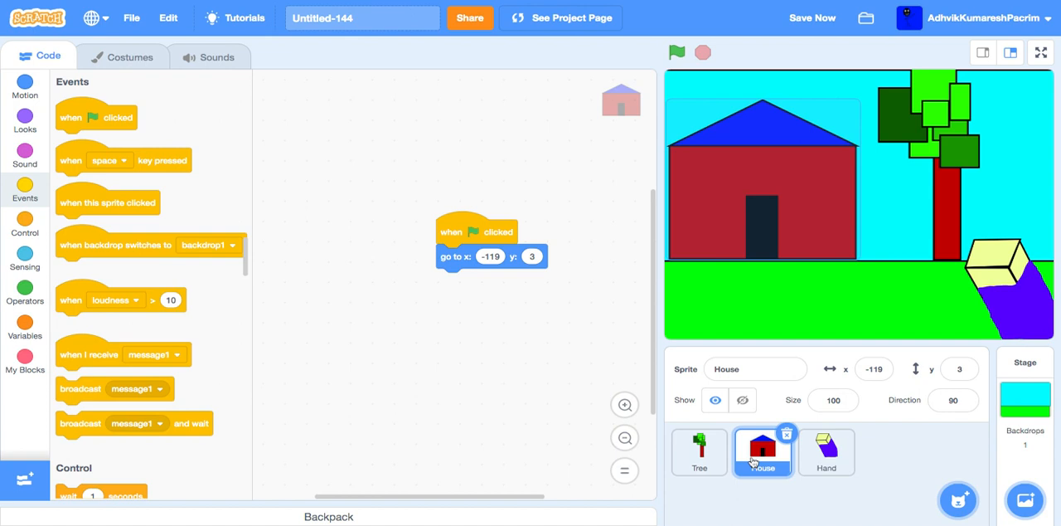
pyautogui.click(177, 354)
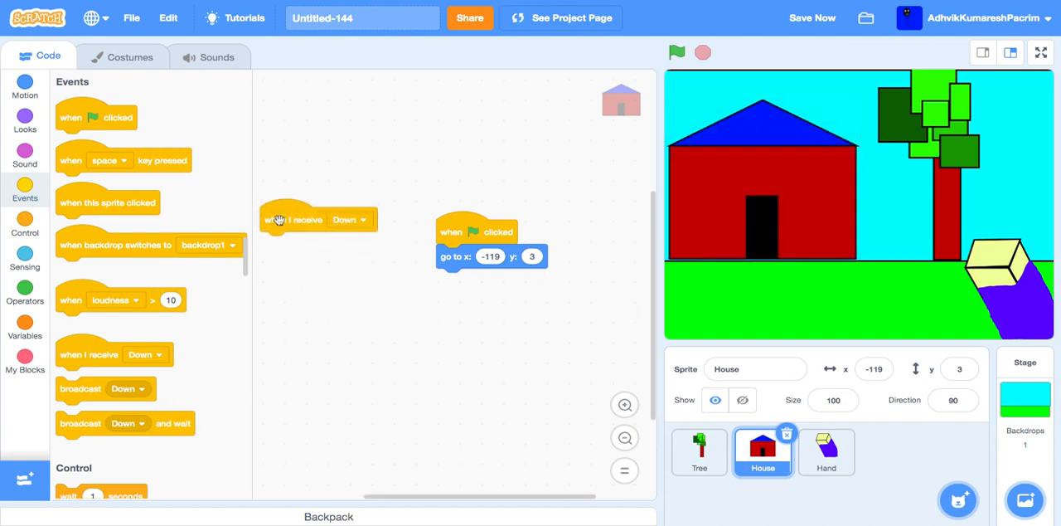
pyautogui.moveTo(313, 182)
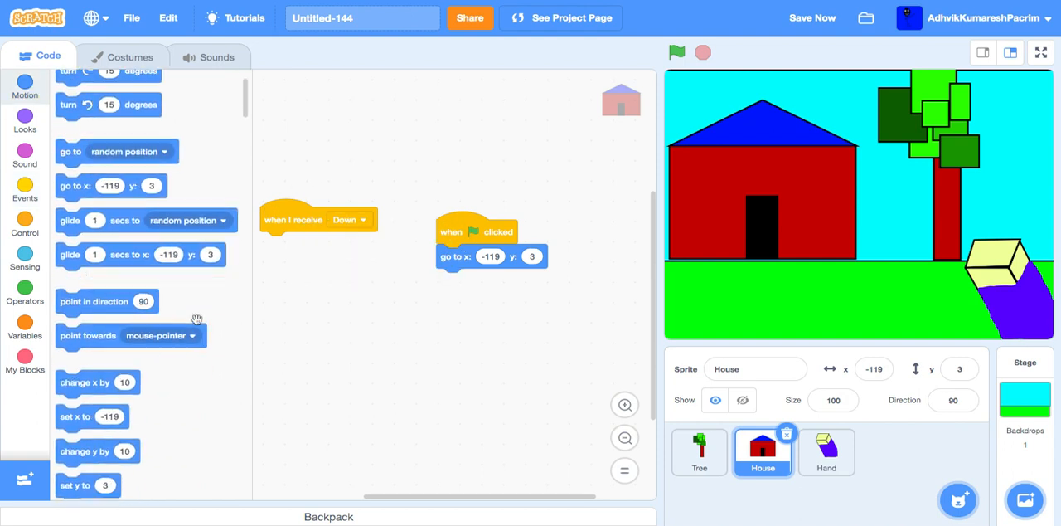
pyautogui.rightClick(317, 218)
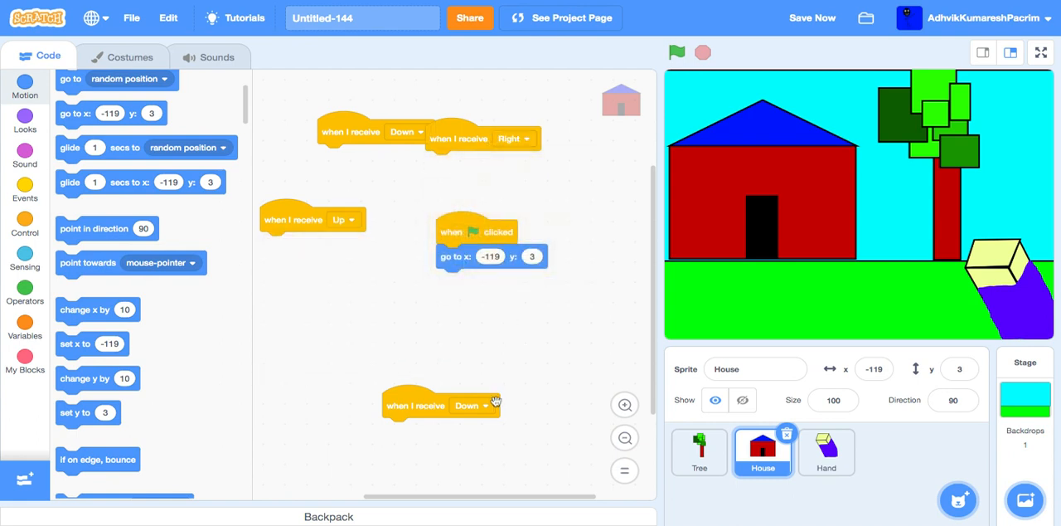
pyautogui.click(472, 405)
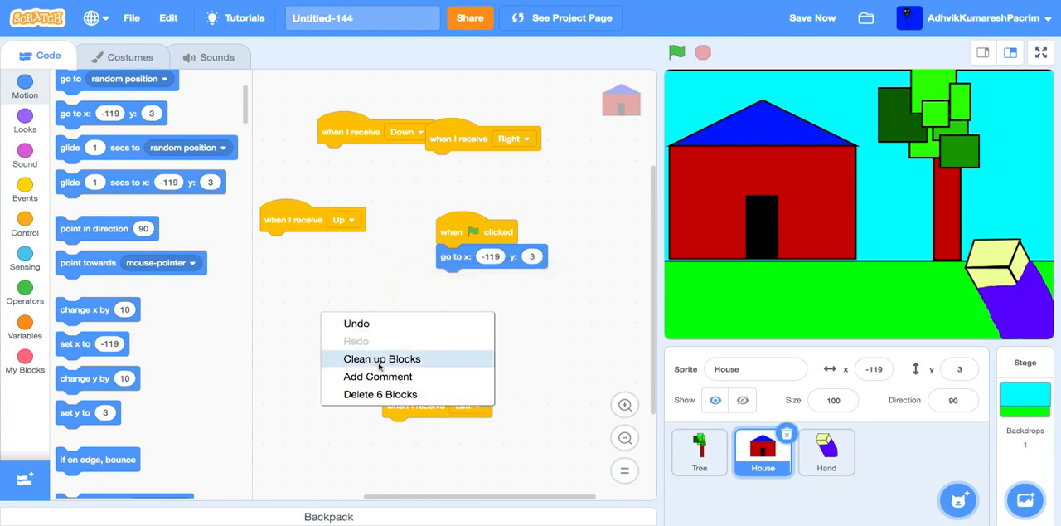
pyautogui.click(382, 358)
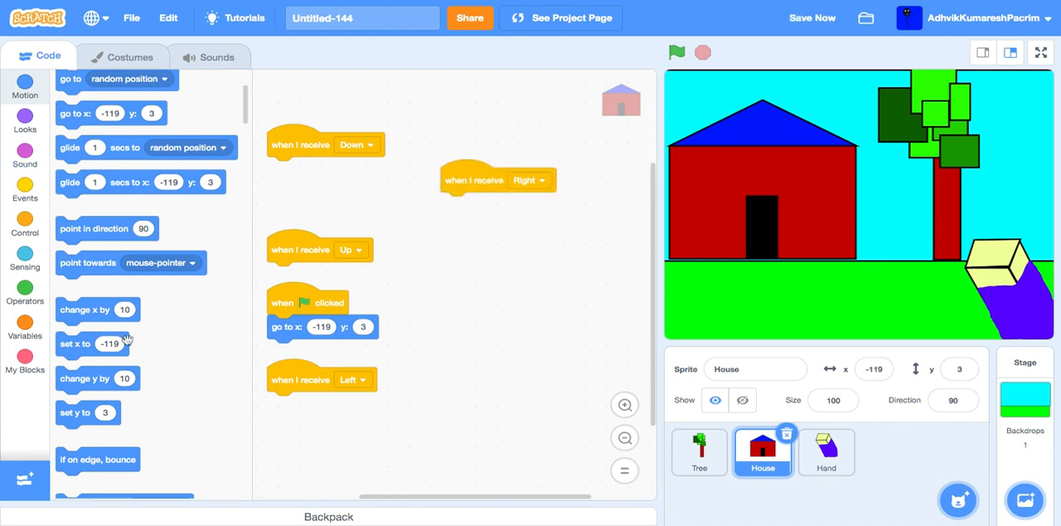
# Add 'change x by' -5 under Right and 5 under Left, then run the project
pyautogui.moveTo(85, 308); pyautogui.dragTo(471, 204)
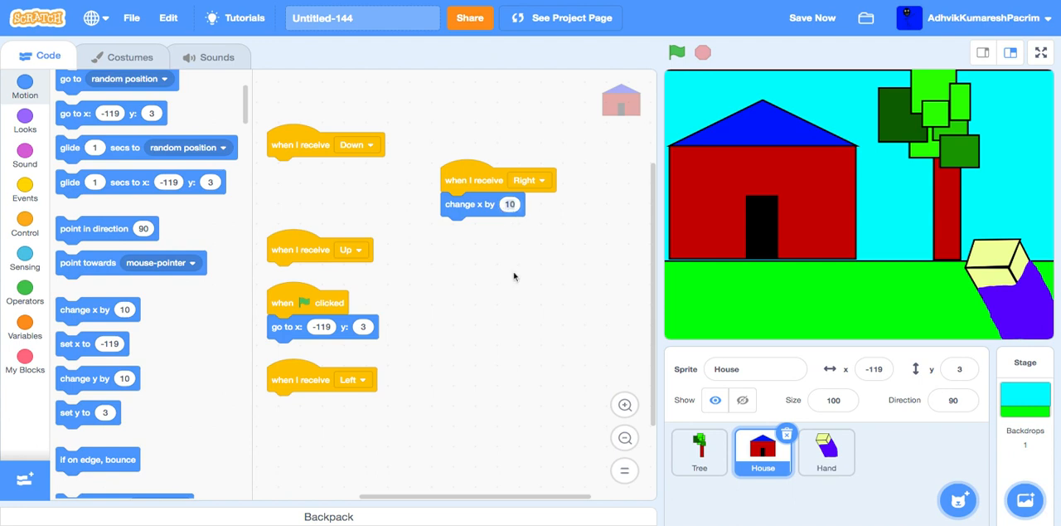
pyautogui.click(510, 204)
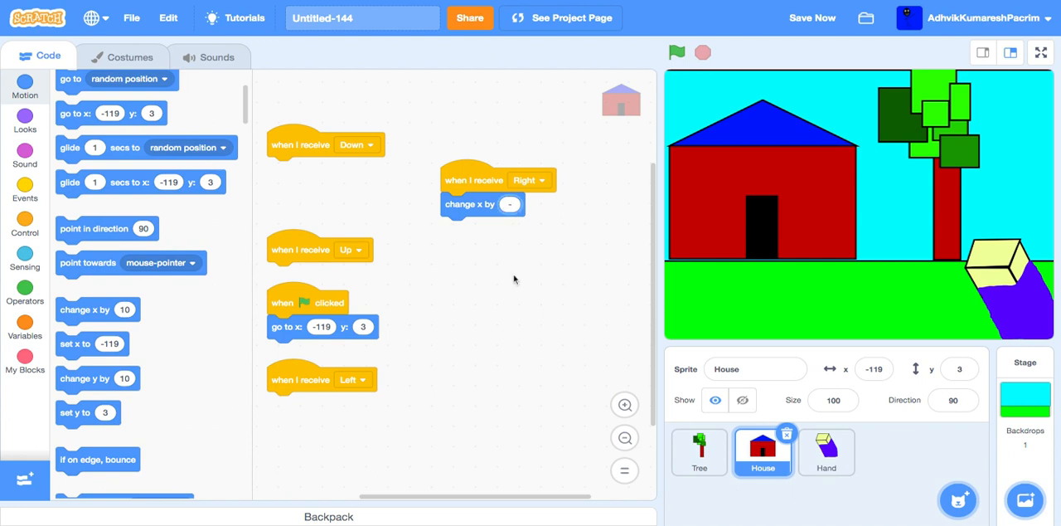
pyautogui.write('-5')
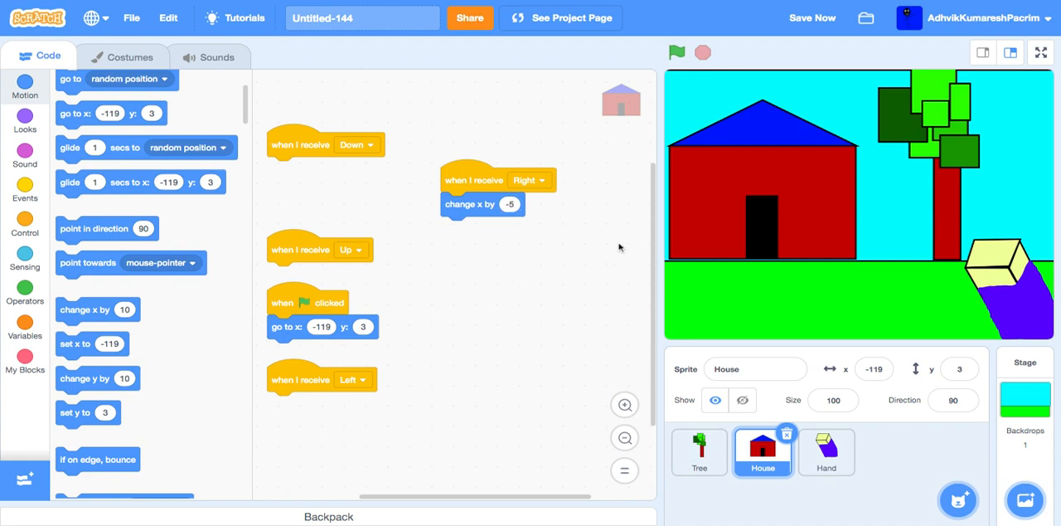
pyautogui.moveTo(317, 150)
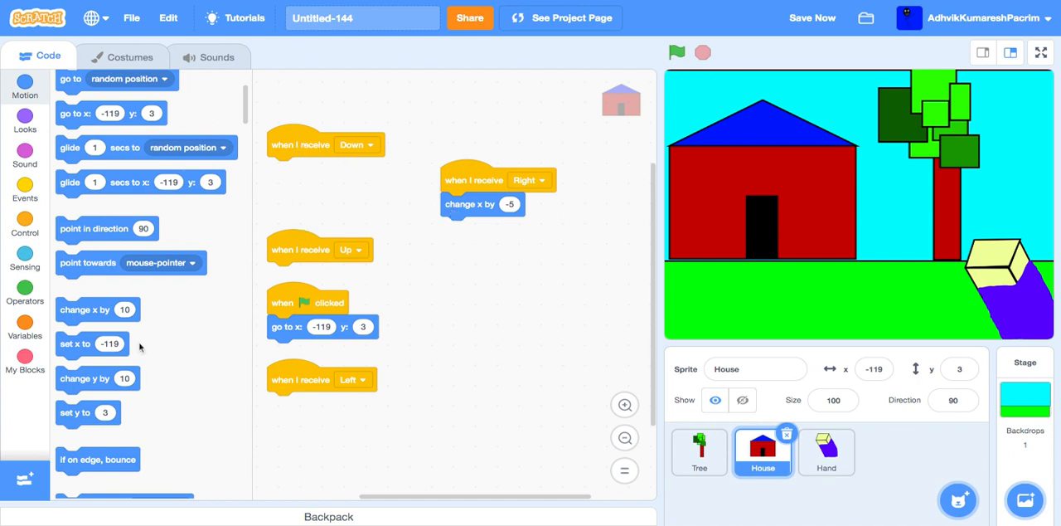
pyautogui.moveTo(93, 309); pyautogui.dragTo(309, 404)
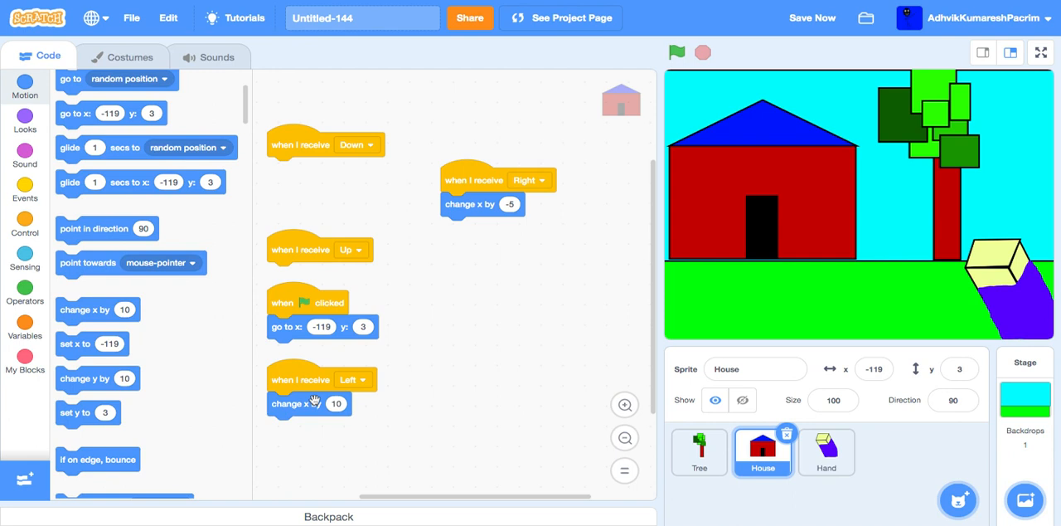
pyautogui.write('5')
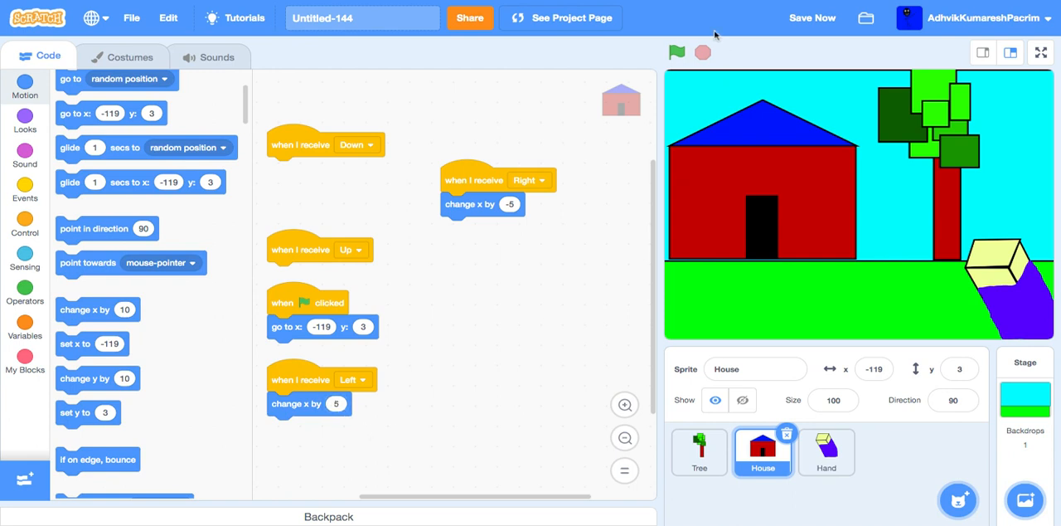
pyautogui.click(677, 51)
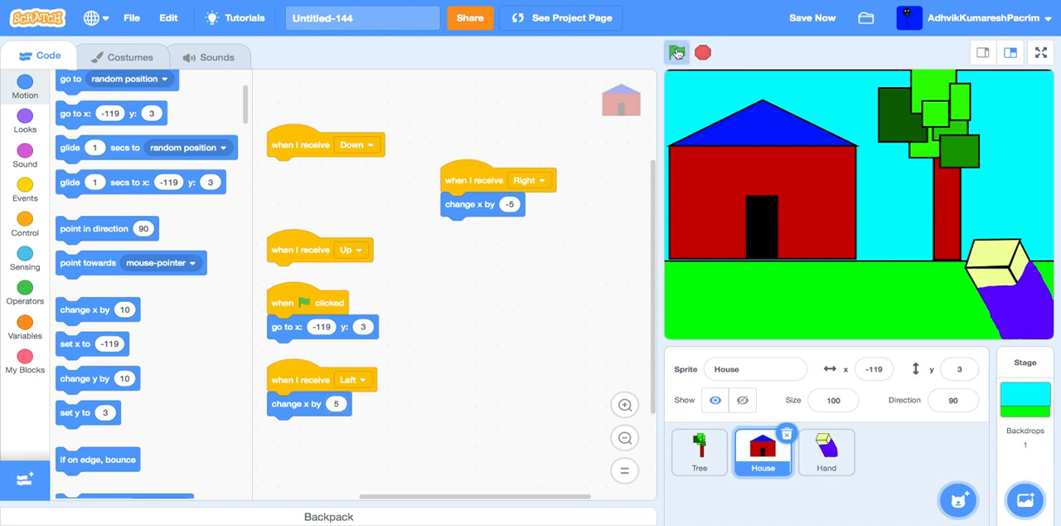
pyautogui.click(675, 52)
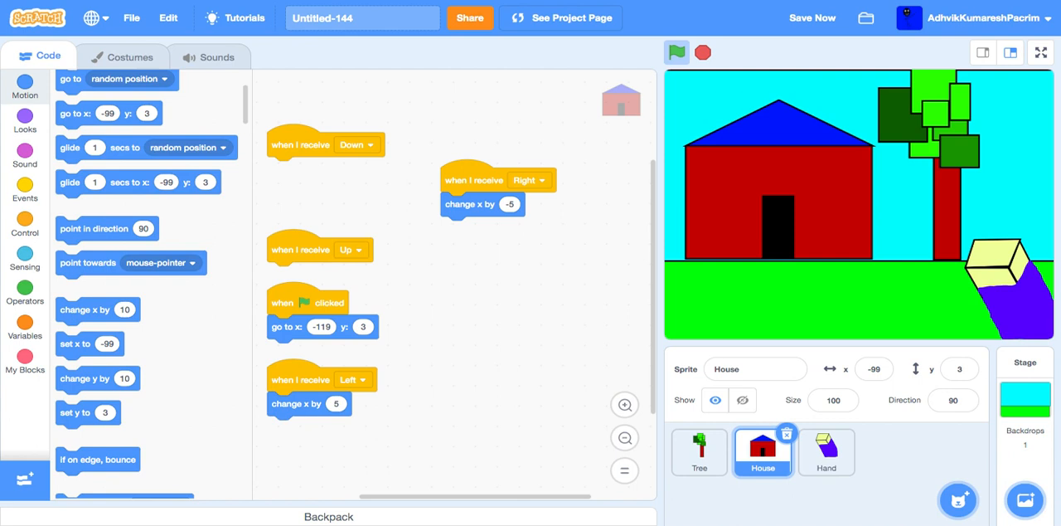
pyautogui.moveTo(290, 162)
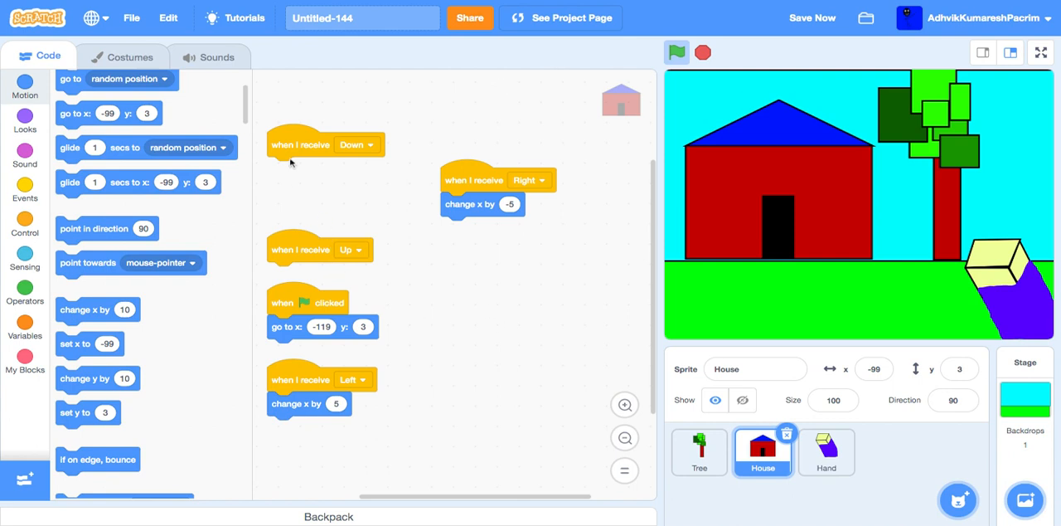
# Attach a 'change size by' block under House's 'when I receive Down' hat
pyautogui.click(25, 191)
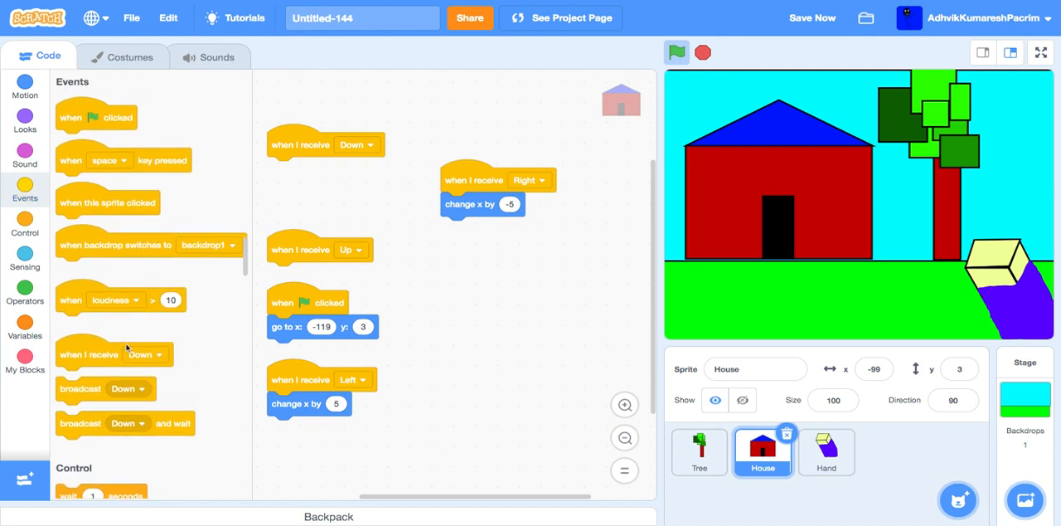
pyautogui.moveTo(87, 354)
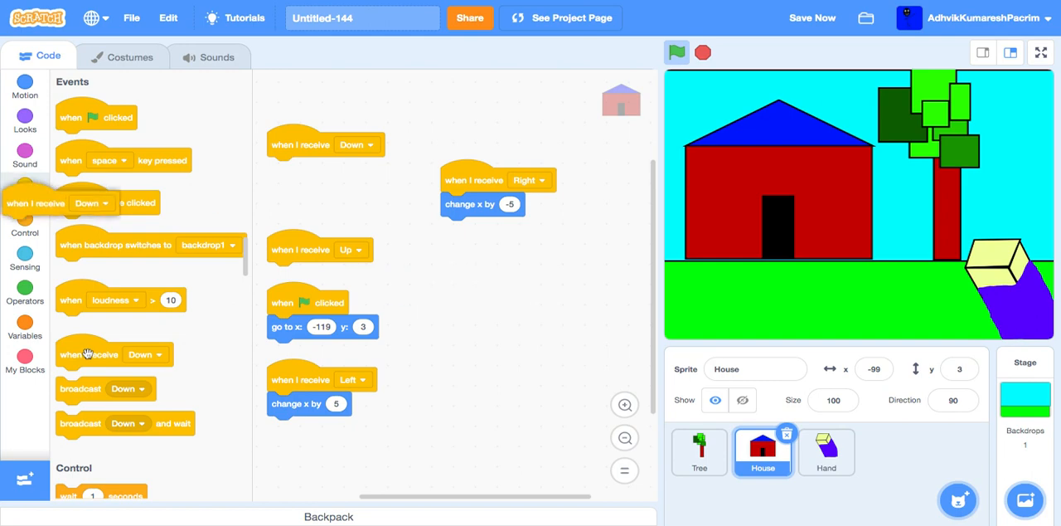
pyautogui.click(24, 121)
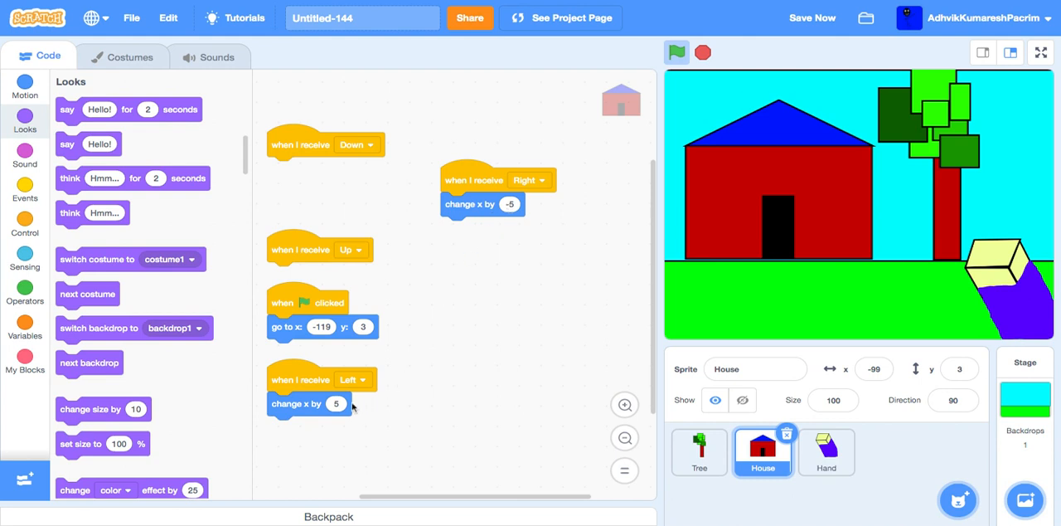
pyautogui.moveTo(522, 204)
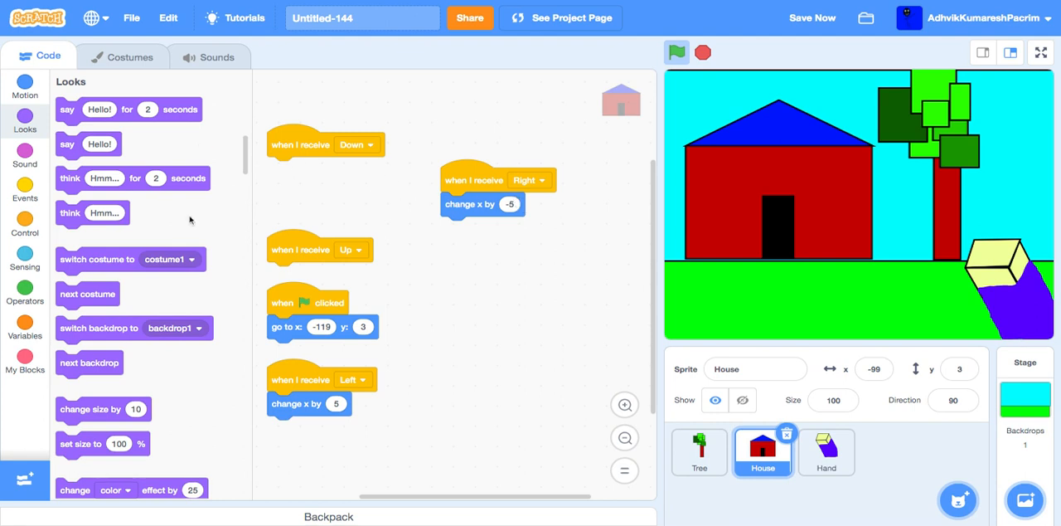
pyautogui.scroll(-3)
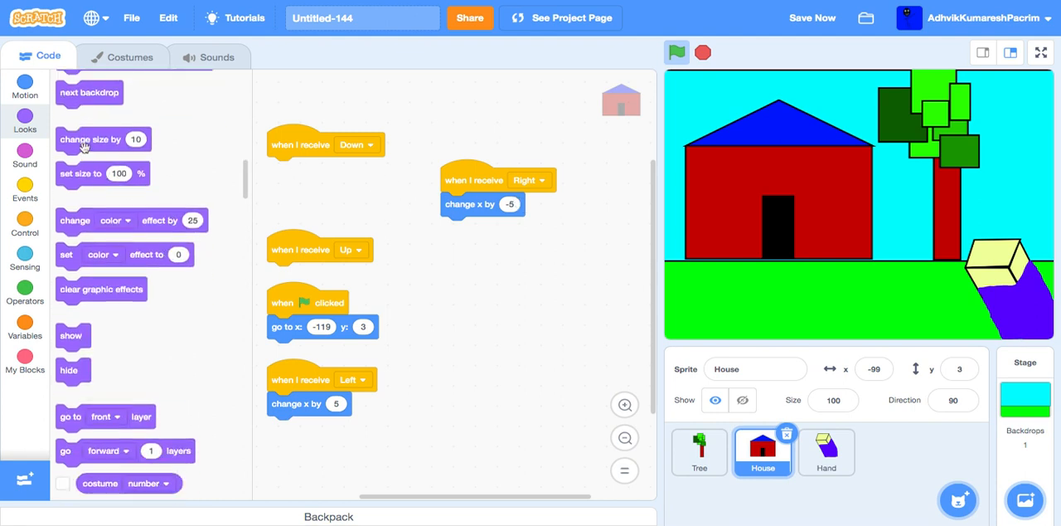
pyautogui.moveTo(89, 138); pyautogui.dragTo(313, 156)
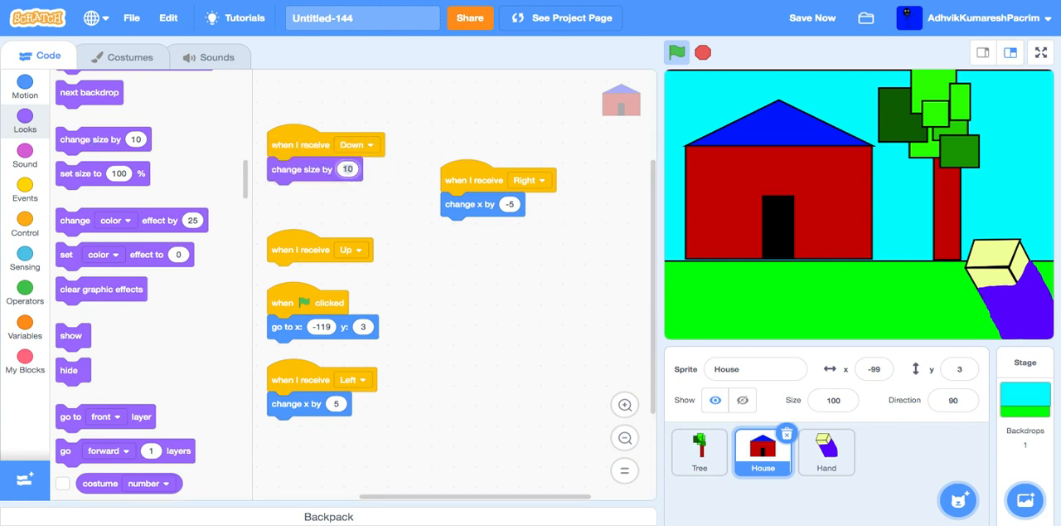
pyautogui.moveTo(373, 189)
pyautogui.write('-5')
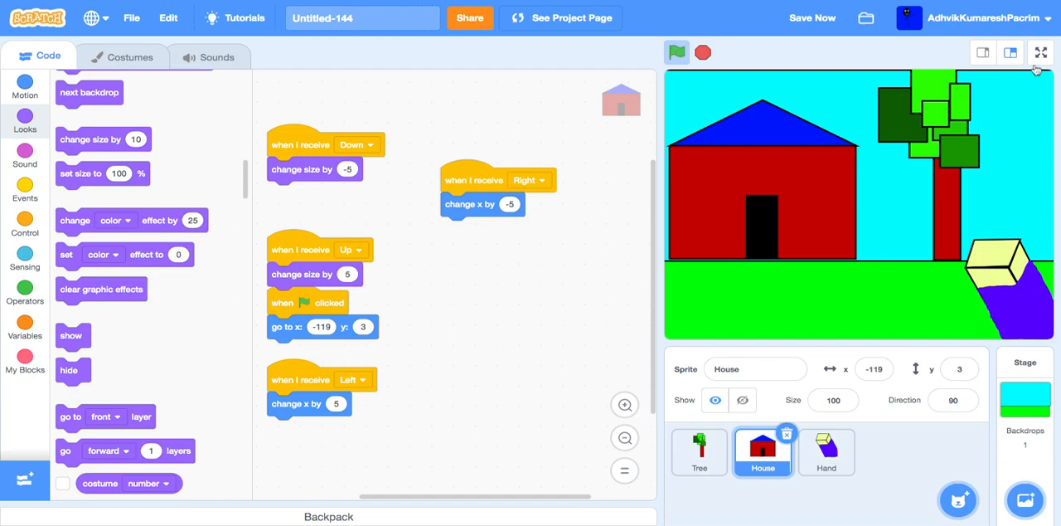
# Test the scene in full screen, exit full screen, and select the Tree sprite
pyautogui.click(1040, 53)
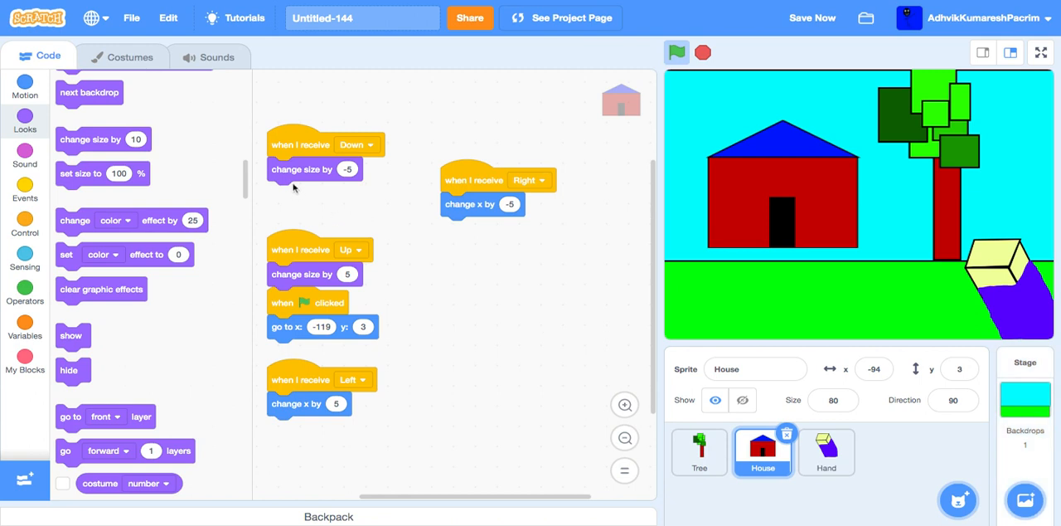
pyautogui.moveTo(252, 249)
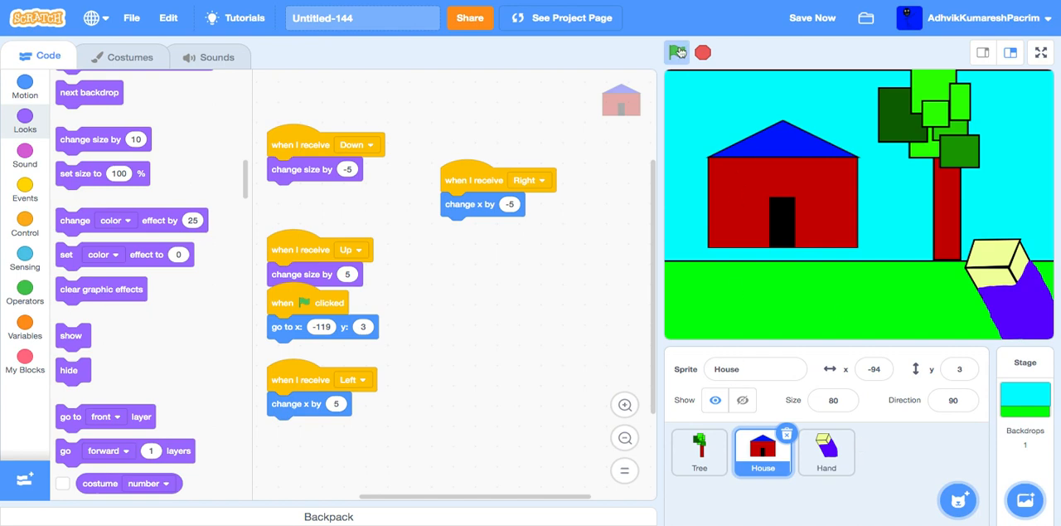
pyautogui.click(1041, 52)
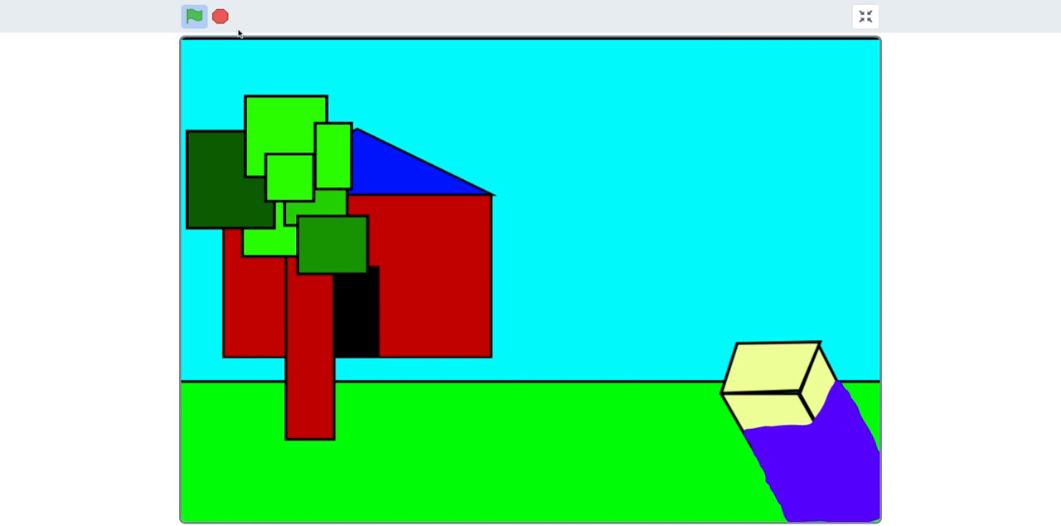
pyautogui.click(865, 15)
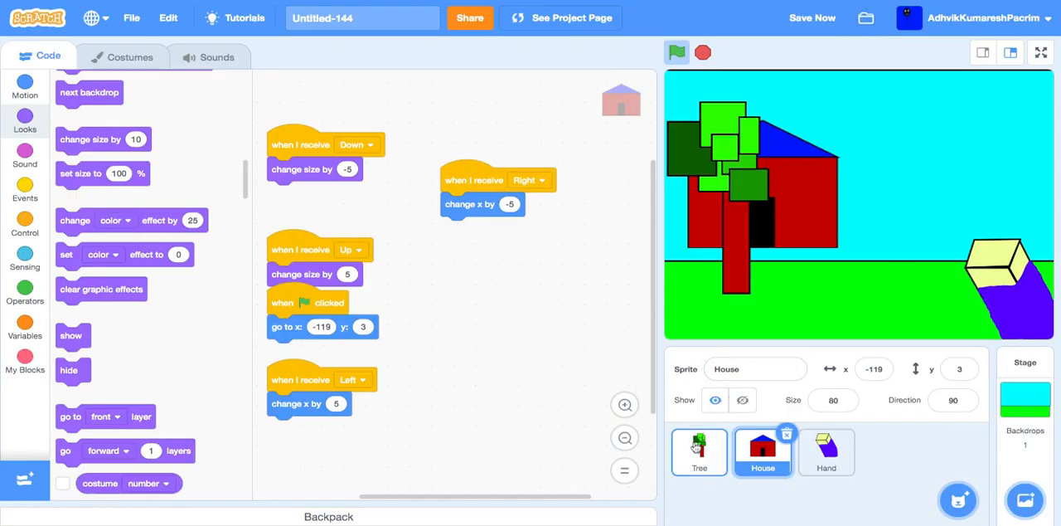
pyautogui.click(699, 451)
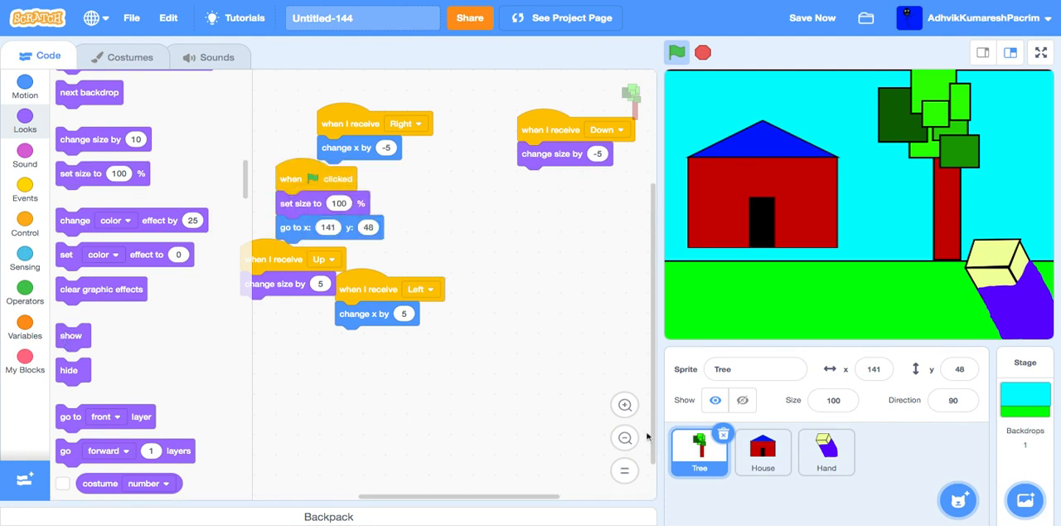
# Select House and create a new painted sprite, Sprite1
pyautogui.click(762, 452)
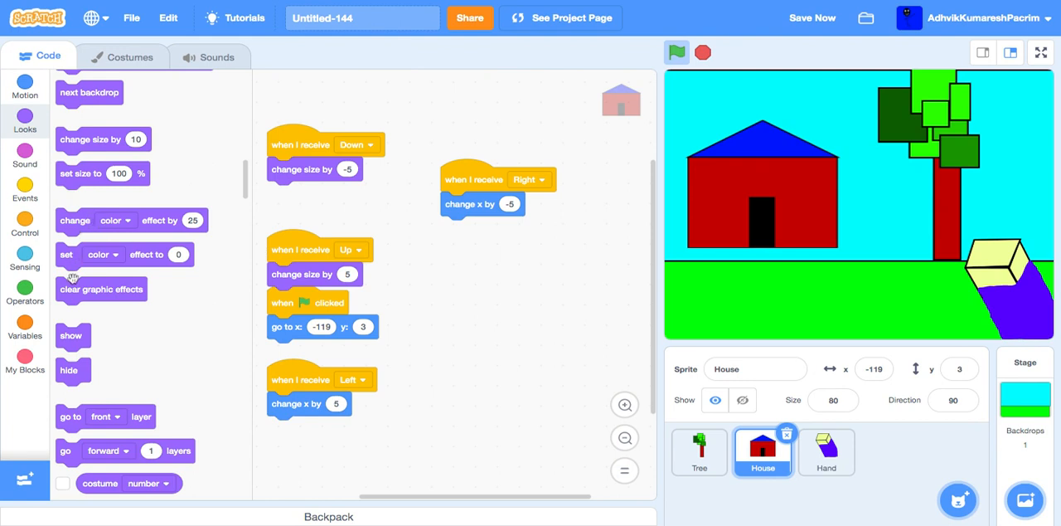
pyautogui.moveTo(103, 174); pyautogui.dragTo(330, 327)
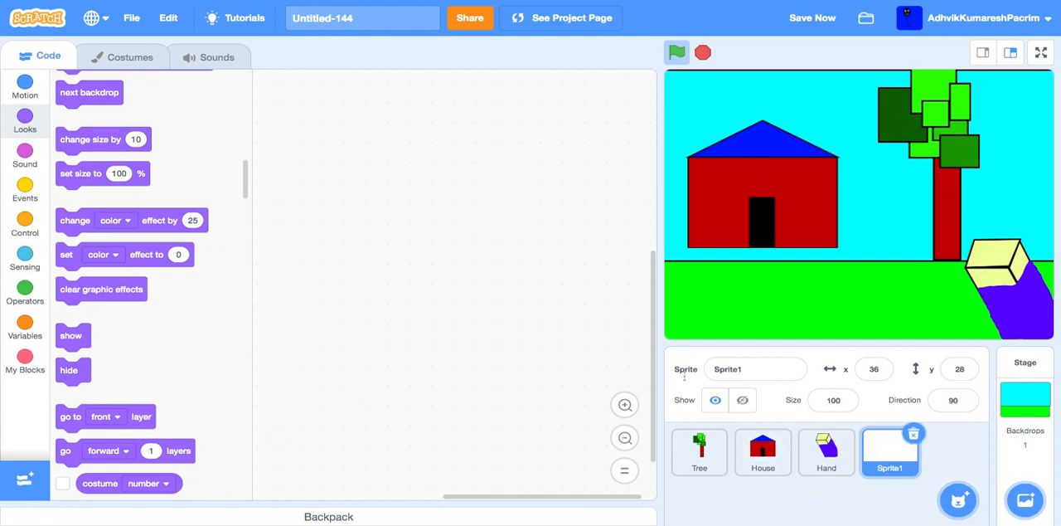
# Draw a black crosshair with width-10 lines and centre Sprite1 at x 0, y 0
pyautogui.click(121, 55)
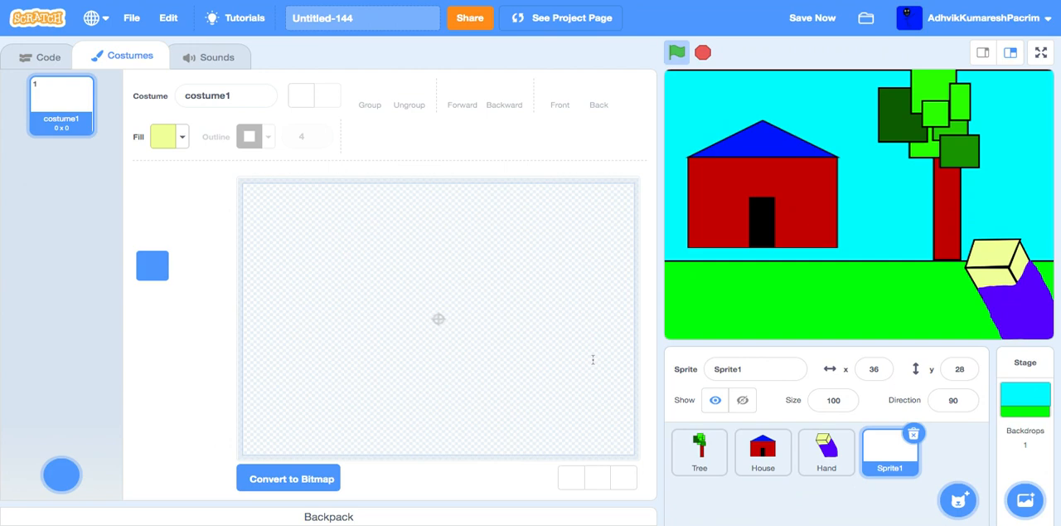
pyautogui.click(163, 136)
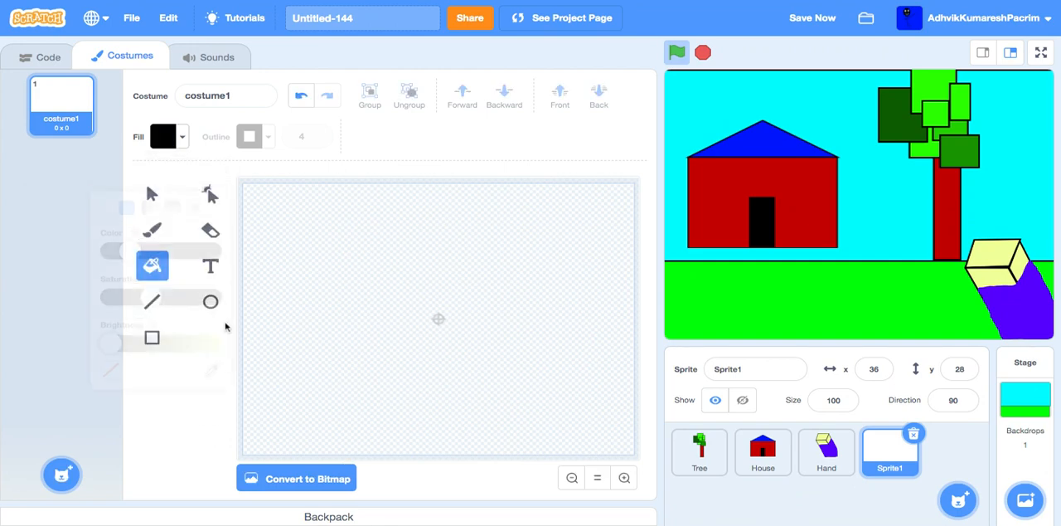
pyautogui.click(152, 301)
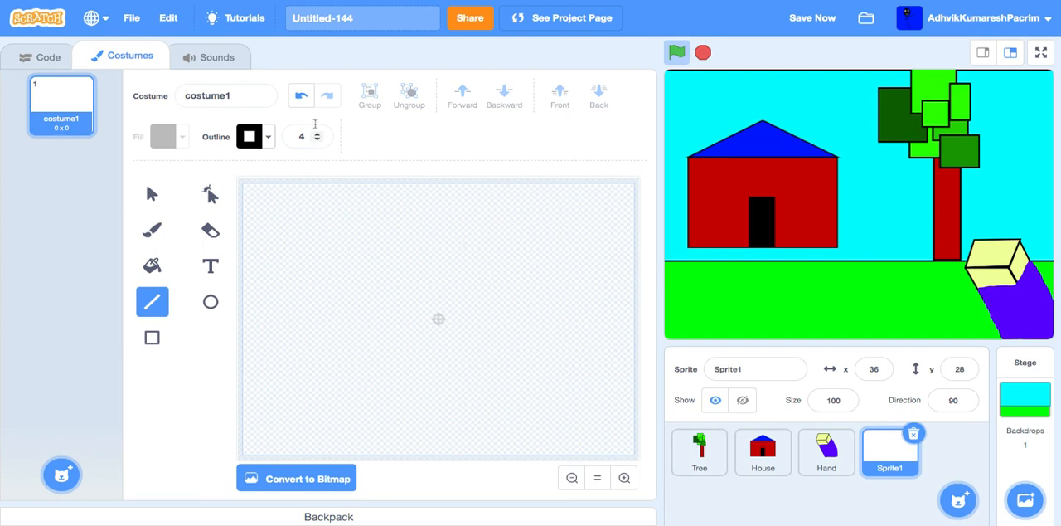
pyautogui.write('10')
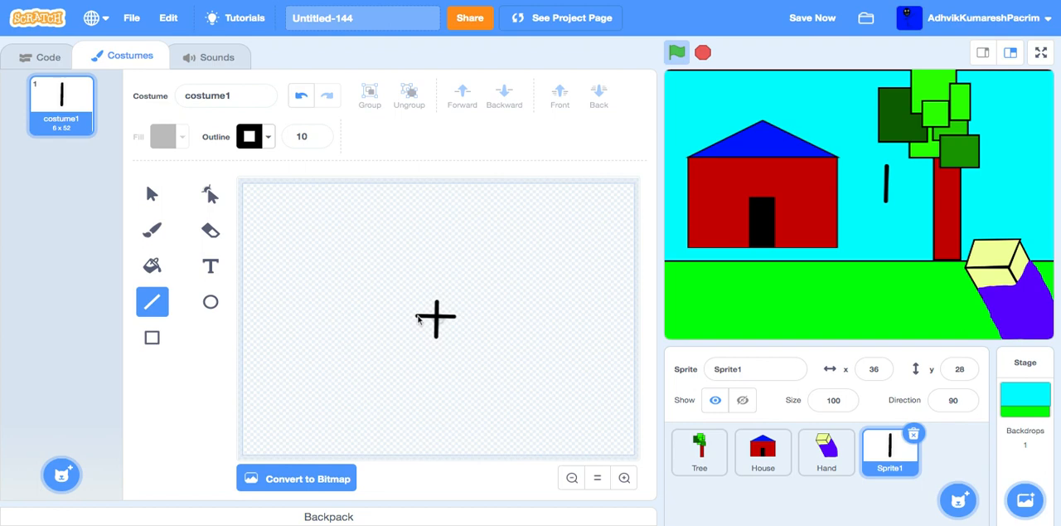
pyautogui.moveTo(420, 318); pyautogui.dragTo(456, 318)
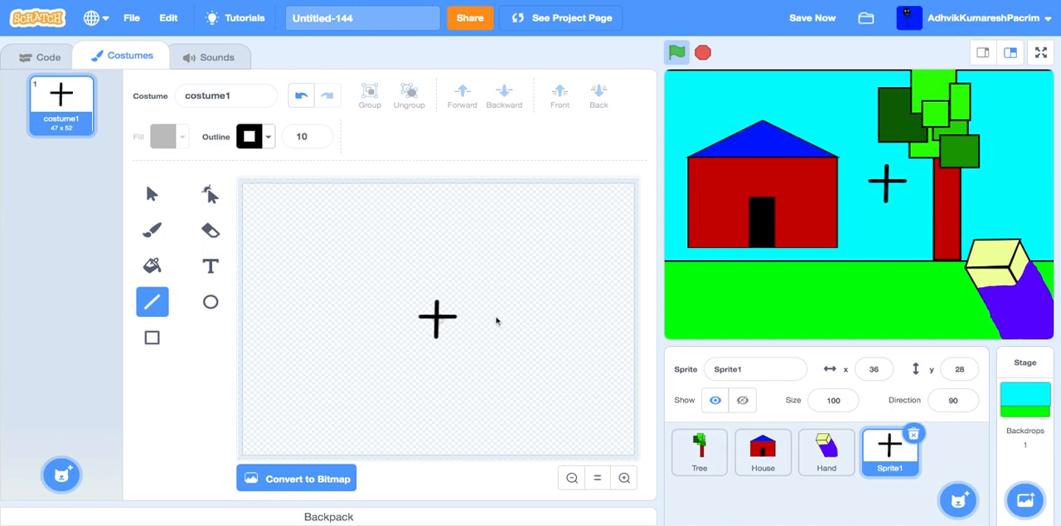
pyautogui.click(873, 369)
pyautogui.write('0')
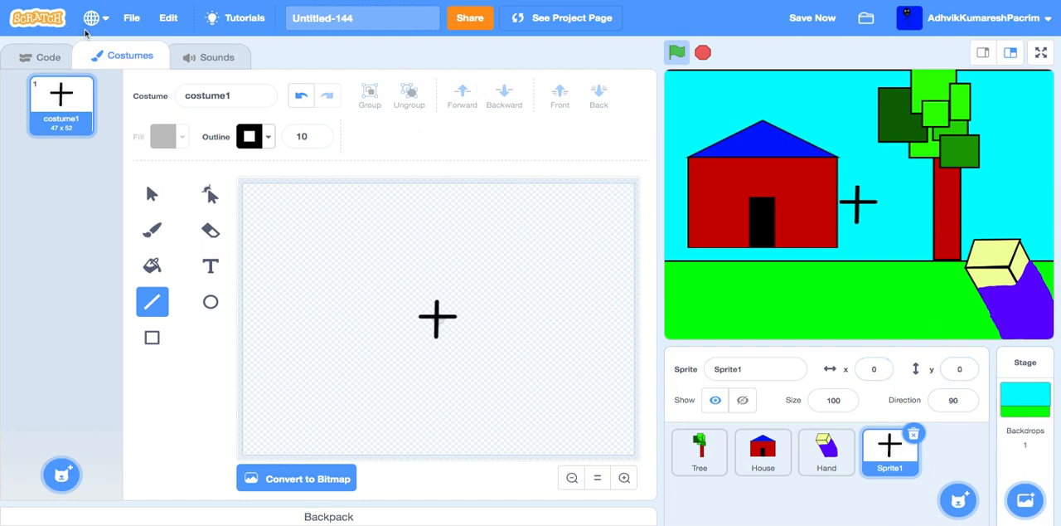
pyautogui.click(47, 56)
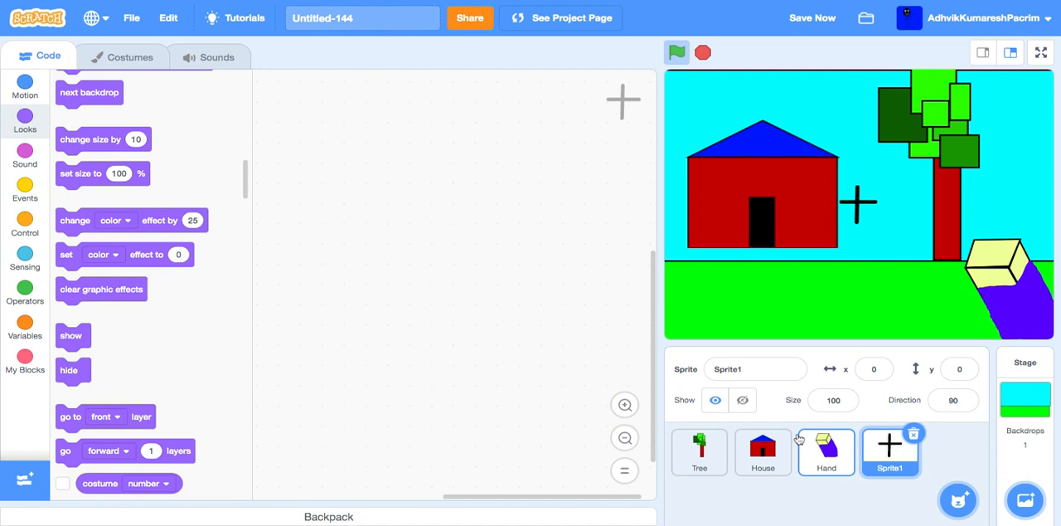
# Give Sprite1 a green-flag forever loop with 'go to x: 0 y: 0', then run it
pyautogui.click(24, 189)
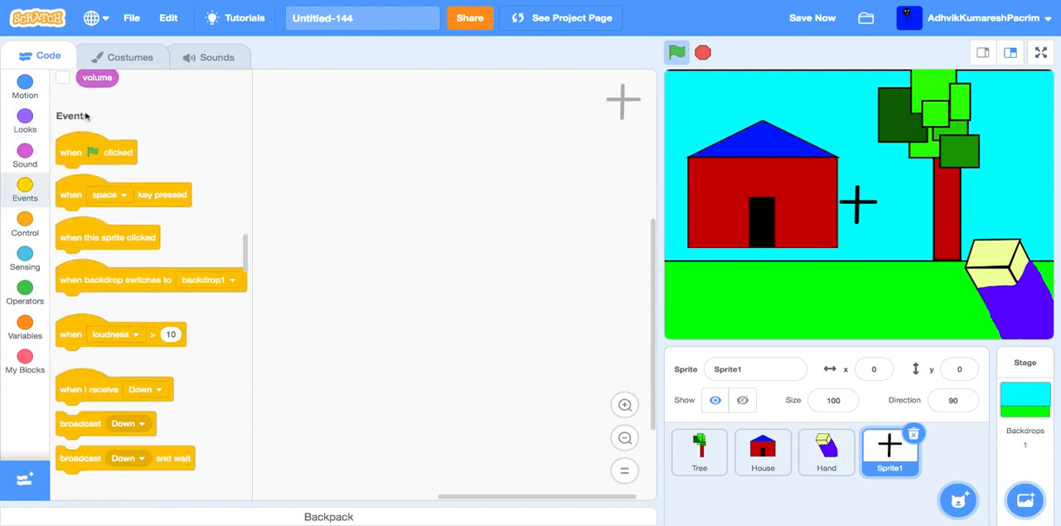
pyautogui.click(25, 223)
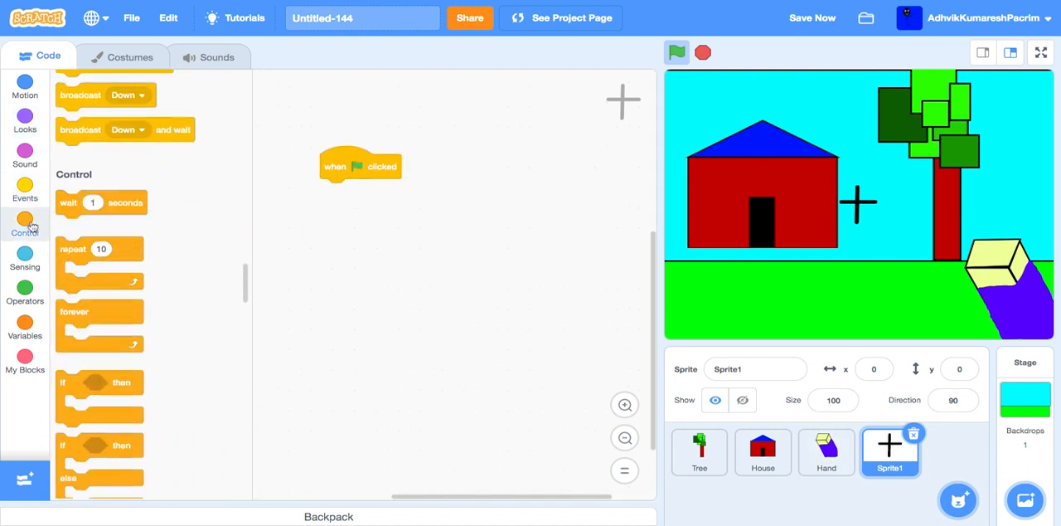
pyautogui.moveTo(100, 327); pyautogui.dragTo(349, 190)
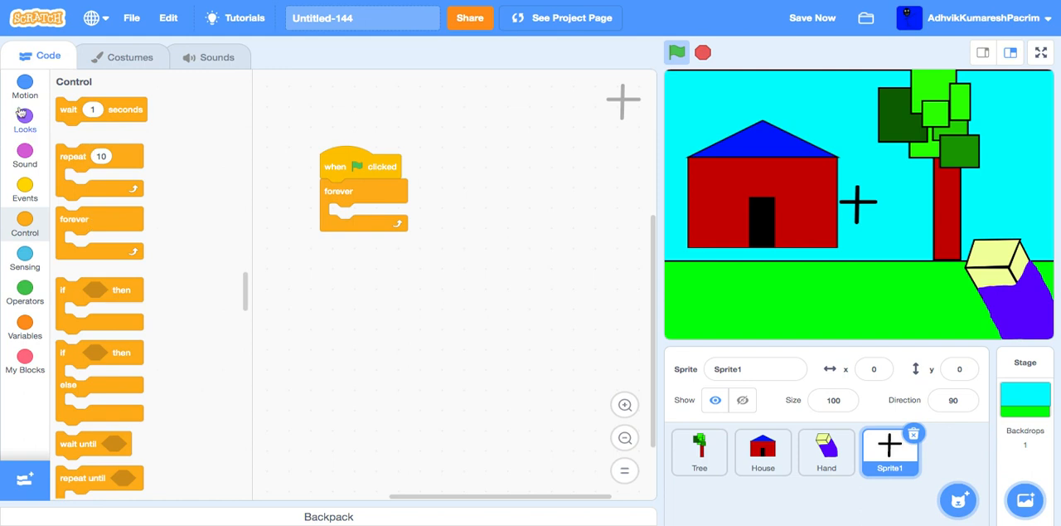
pyautogui.click(25, 83)
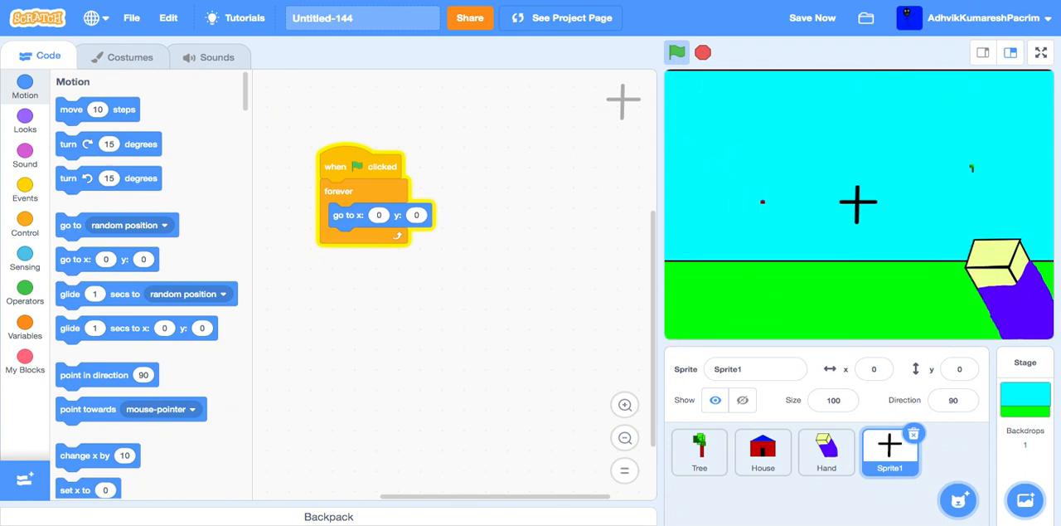
pyautogui.click(676, 53)
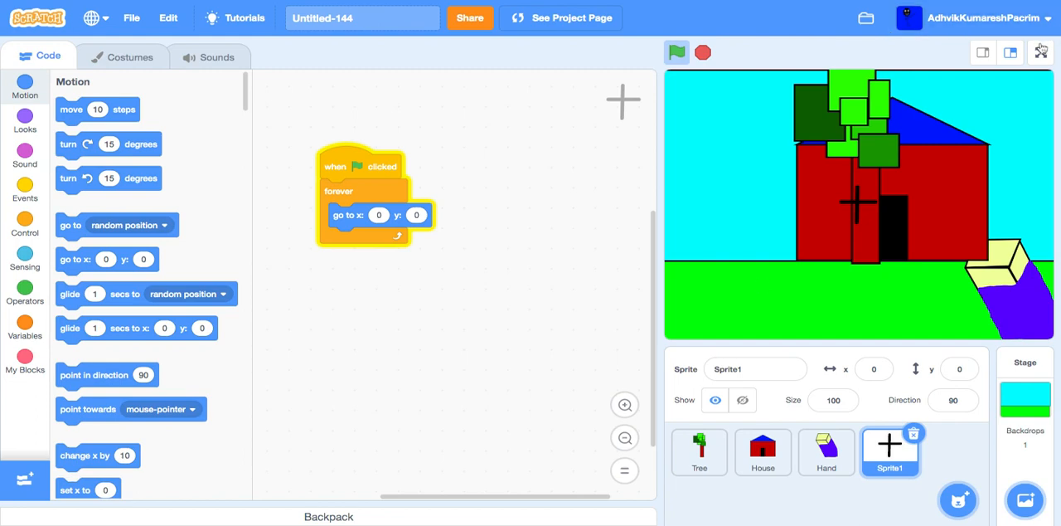
pyautogui.click(1042, 51)
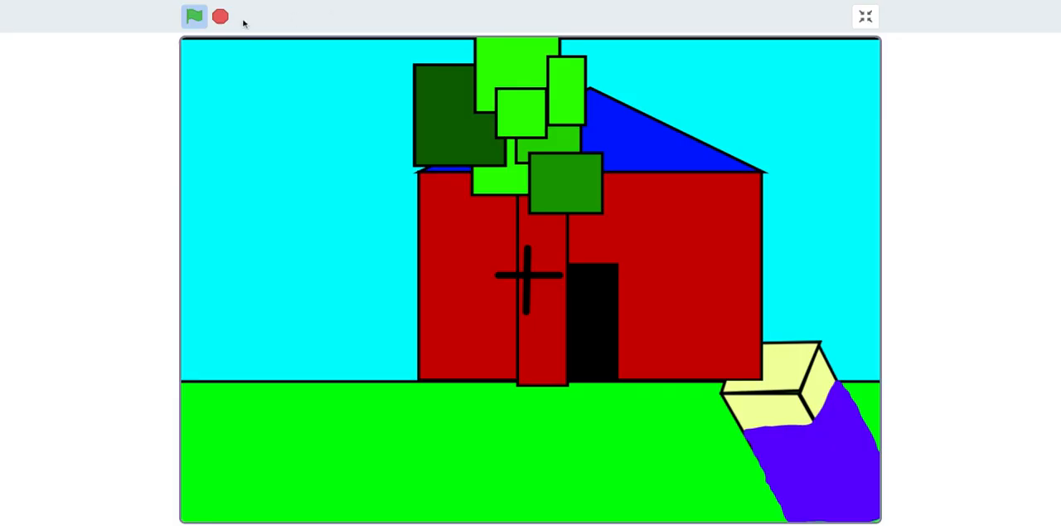
pyautogui.click(220, 16)
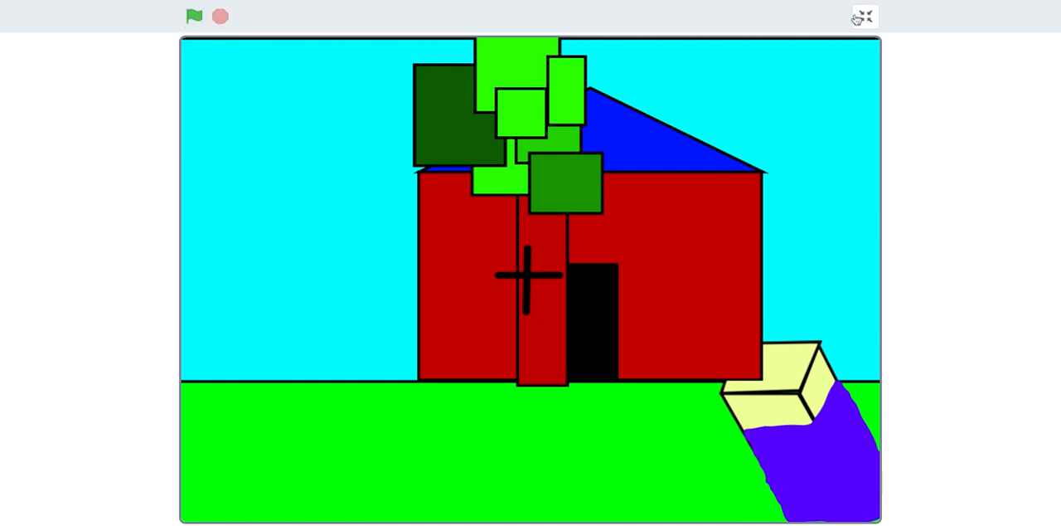
pyautogui.click(863, 16)
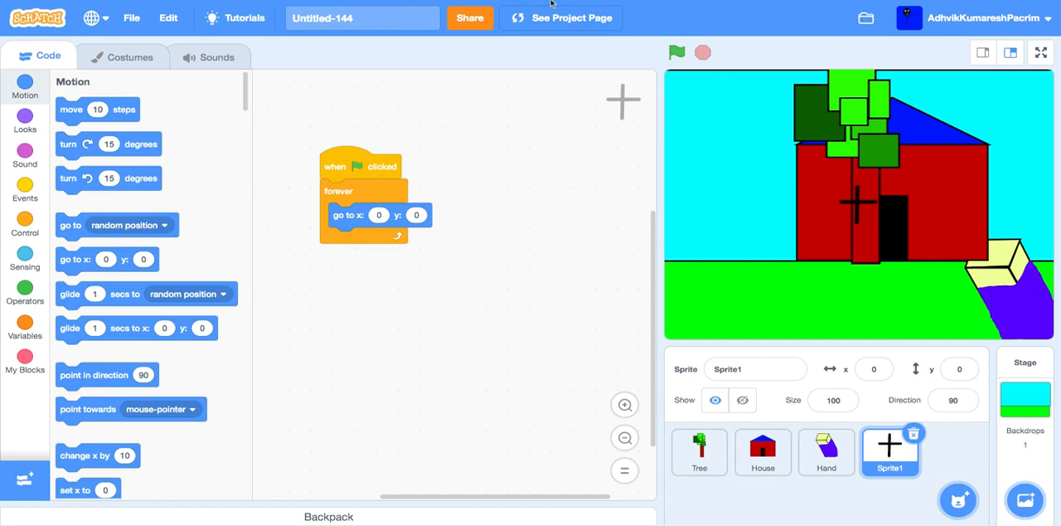
pyautogui.moveTo(549, 95)
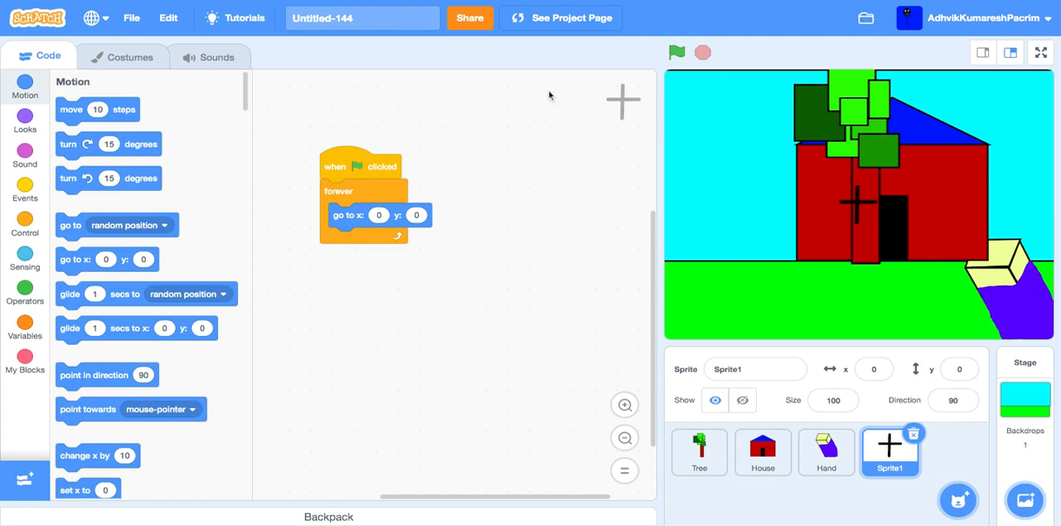